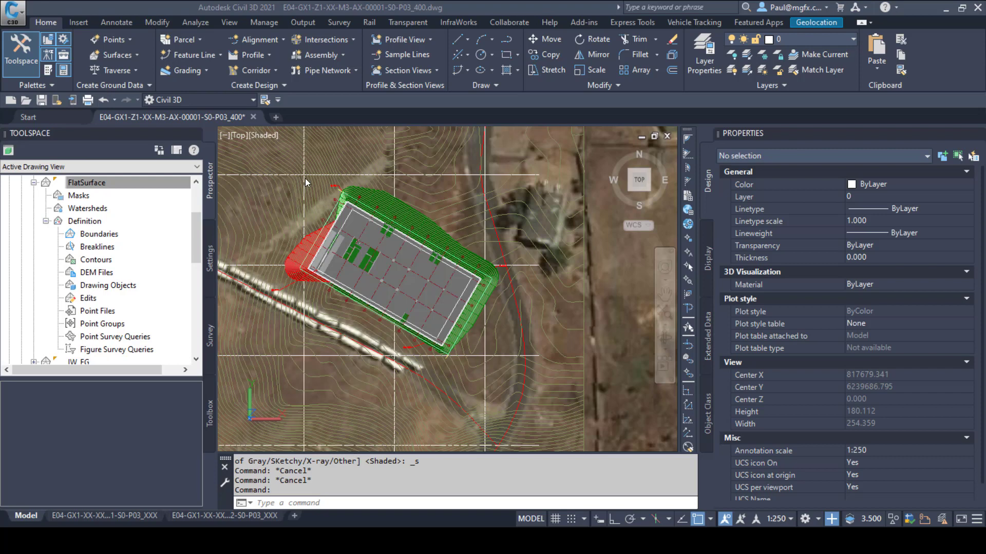
{"action": "mouse_move", "coordinate": [466, 186]}
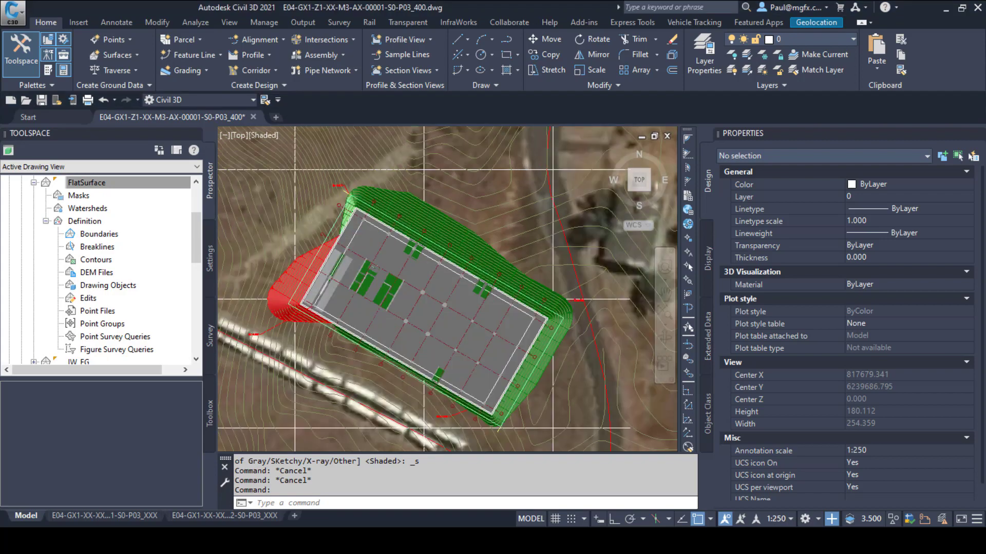
Zoom and pan to the empty area of the drawing beside the flat-surface linework
{"action": "scroll", "scroll_direction": "up", "scroll_amount": 3}
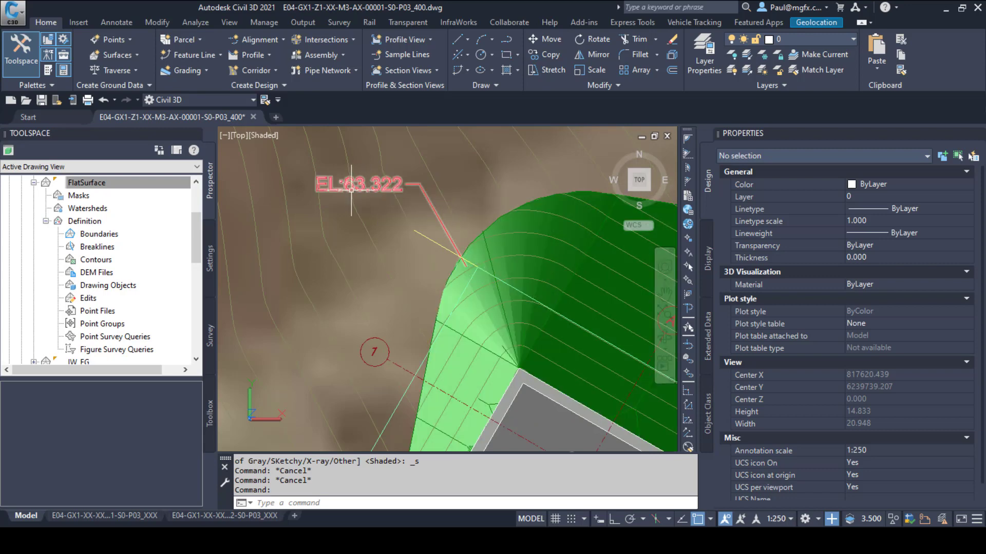
{"action": "scroll", "scroll_direction": "up", "scroll_amount": 3}
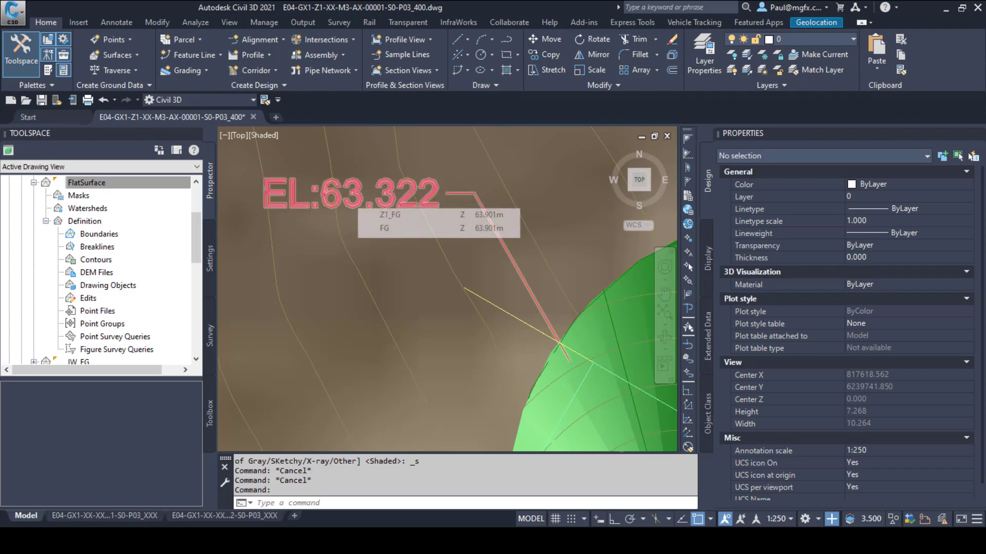
{"action": "scroll", "scroll_direction": "down", "scroll_amount": 3}
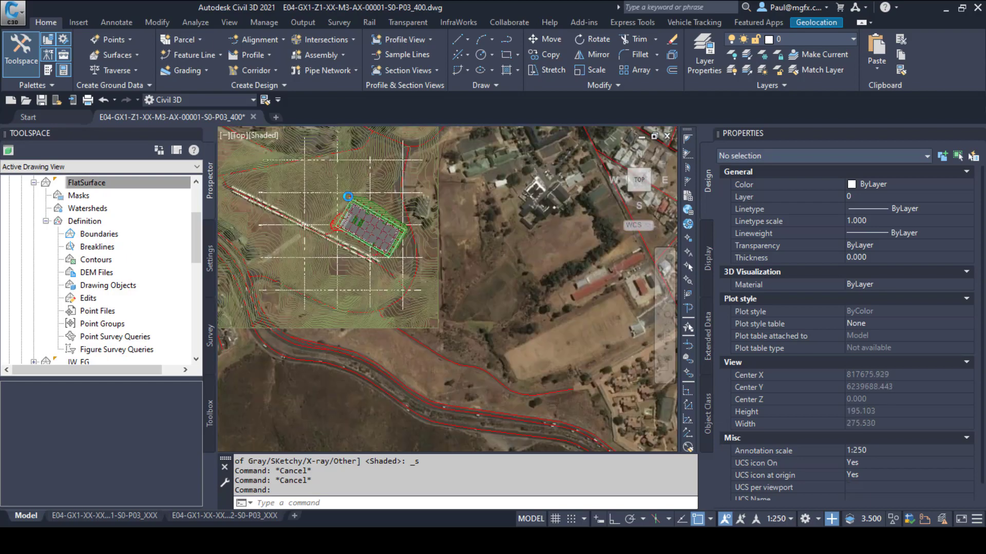
{"action": "scroll", "scroll_direction": "down", "scroll_amount": 3}
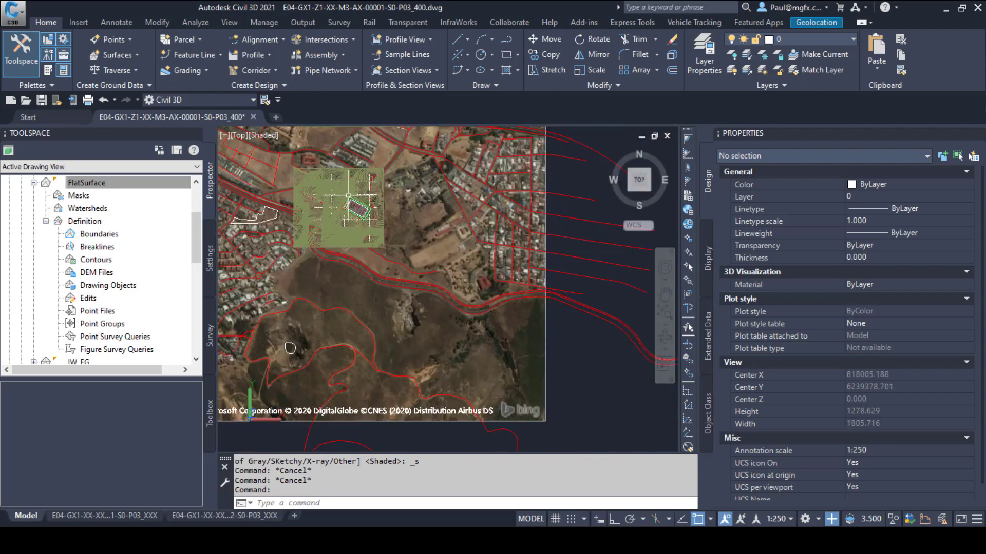
{"action": "mouse_move", "coordinate": [400, 197]}
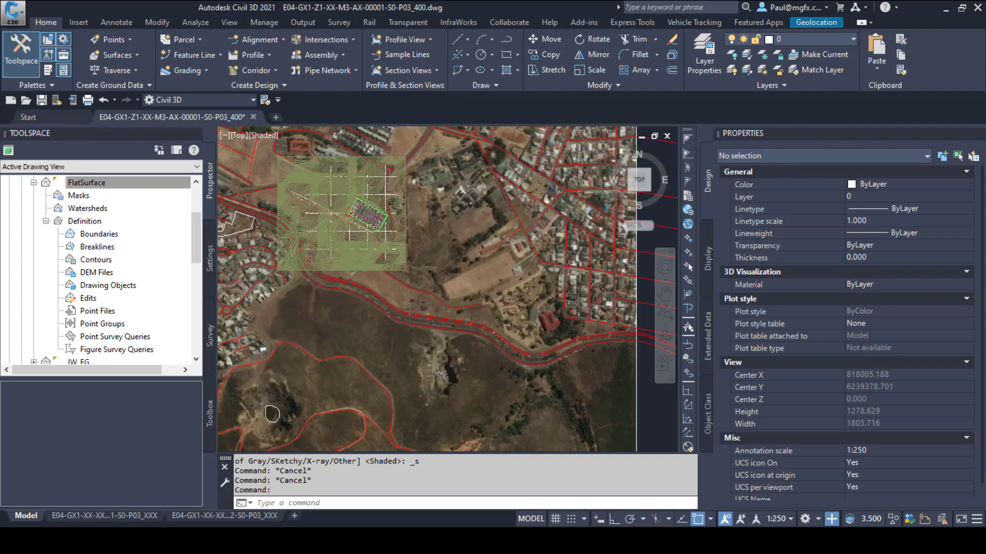
{"action": "scroll", "scroll_direction": "up", "scroll_amount": 3}
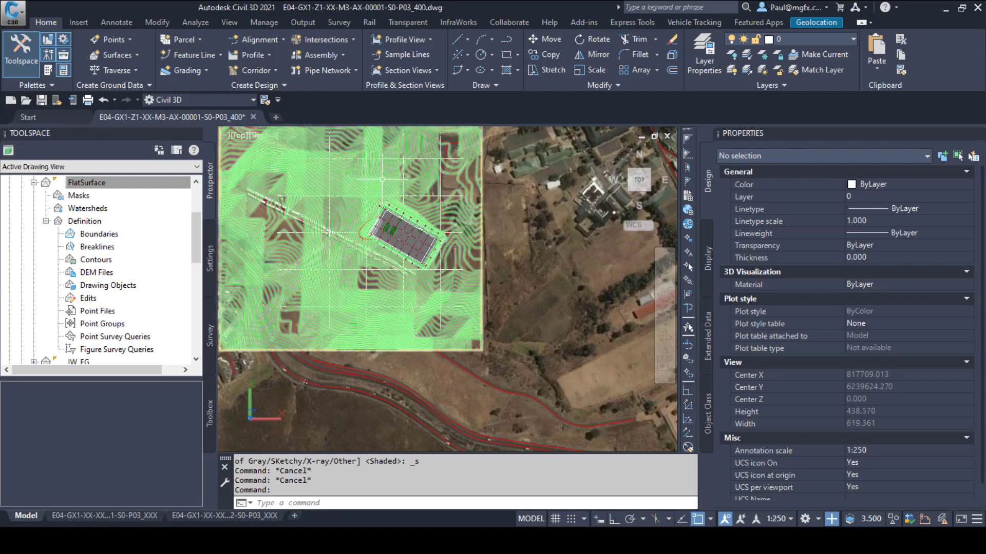
{"action": "mouse_move", "coordinate": [470, 278]}
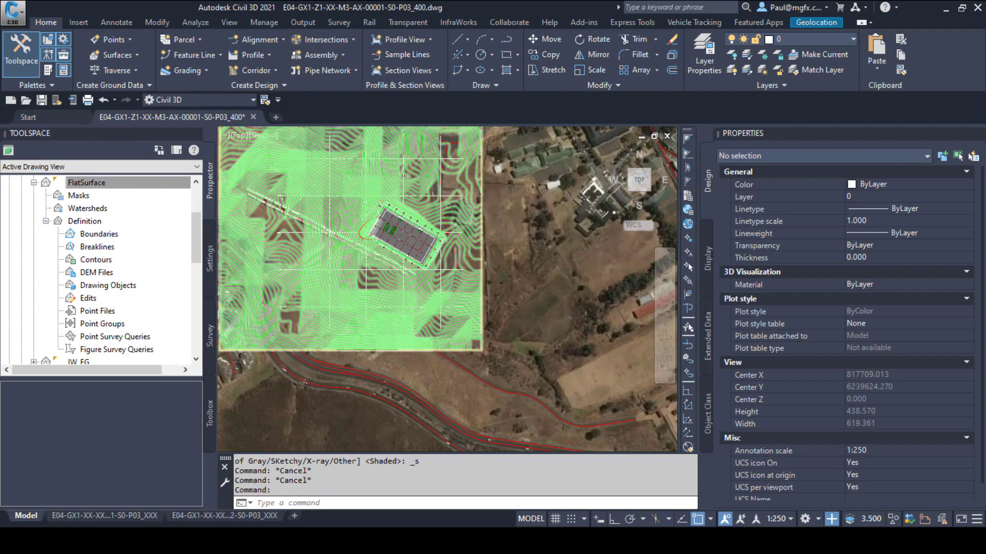
{"action": "scroll", "scroll_direction": "down", "scroll_amount": 3}
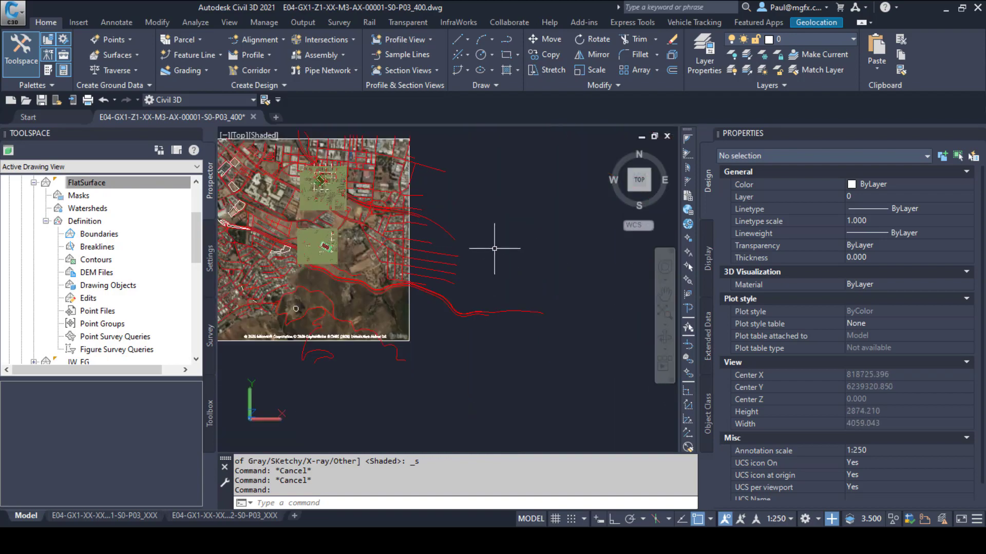
{"action": "scroll", "scroll_direction": "up", "scroll_amount": 3}
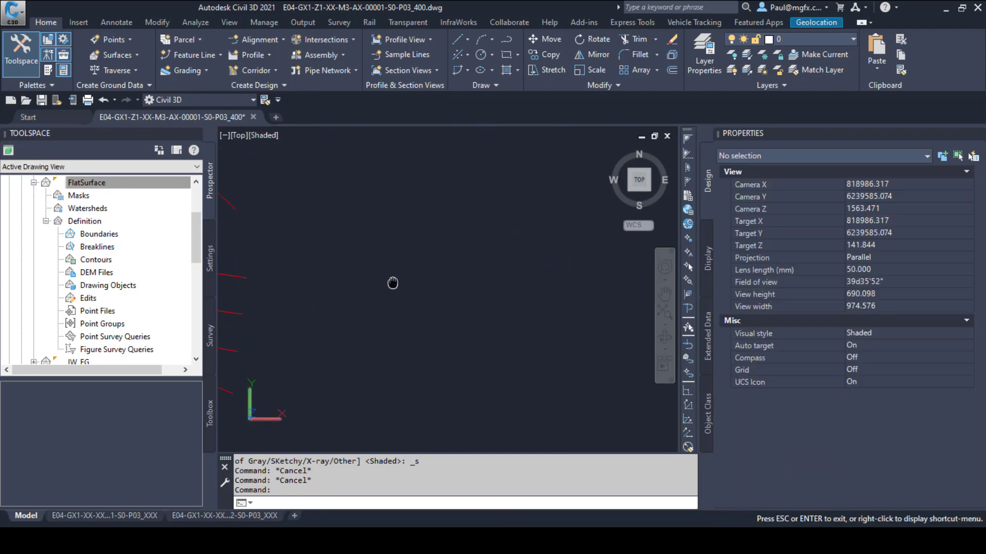
{"action": "left_click", "coordinate": [361, 274]}
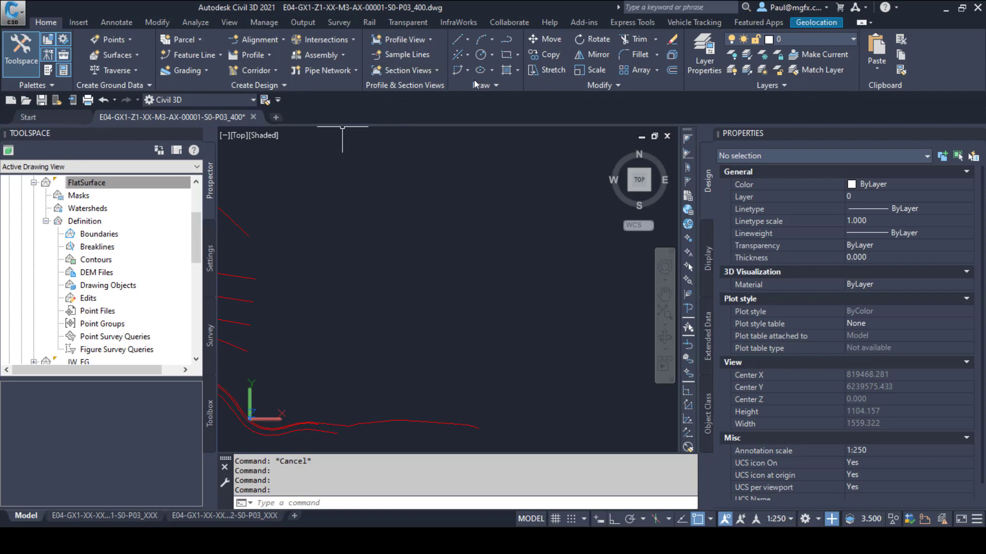
Place four point objects at rectangle corners using Multiple Points from the Draw panel
{"action": "left_click", "coordinate": [483, 86]}
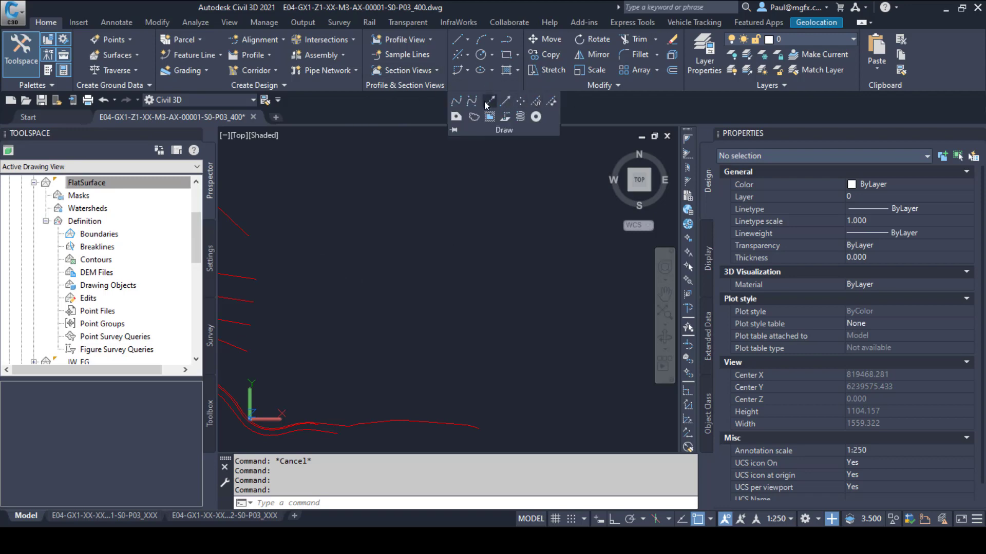
{"action": "mouse_move", "coordinate": [473, 92]}
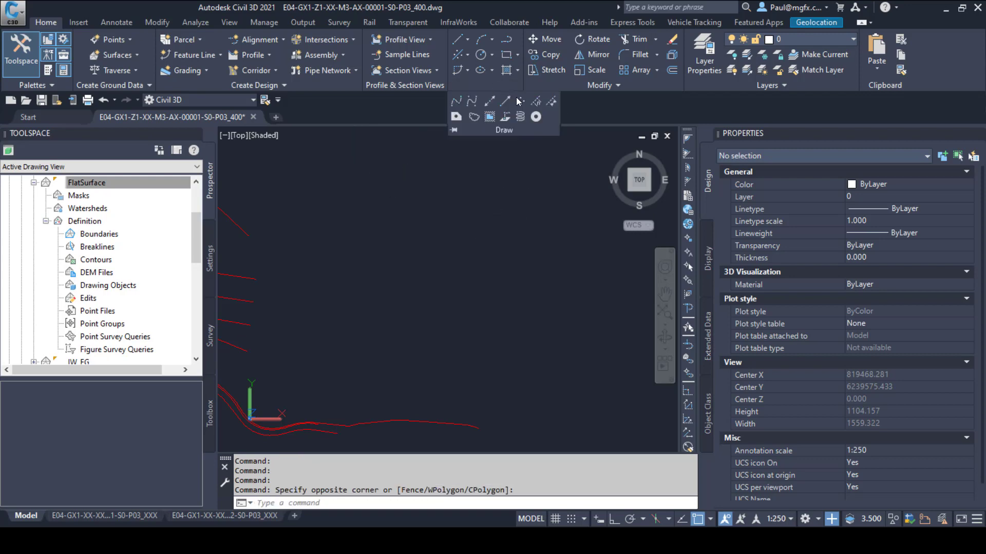
{"action": "mouse_move", "coordinate": [519, 101]}
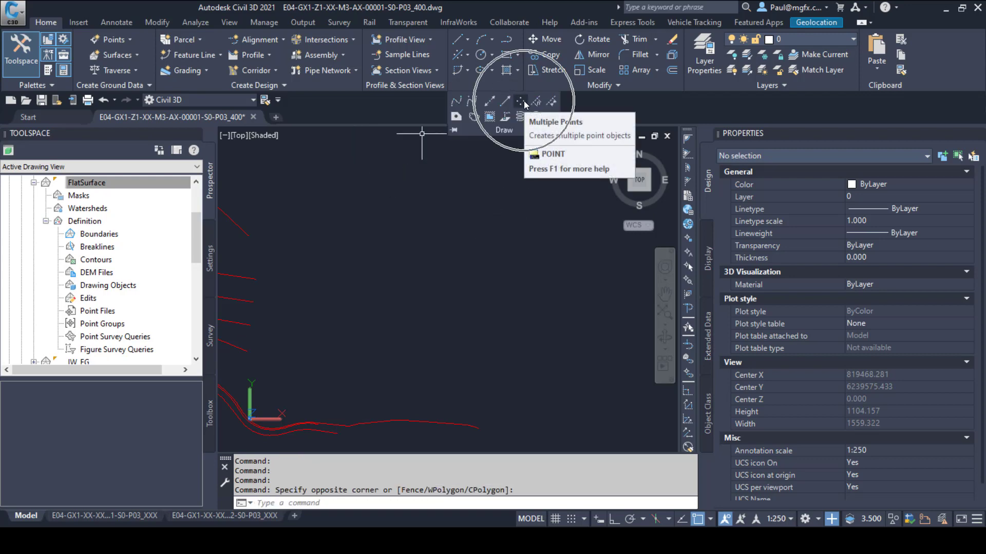
{"action": "mouse_move", "coordinate": [521, 101]}
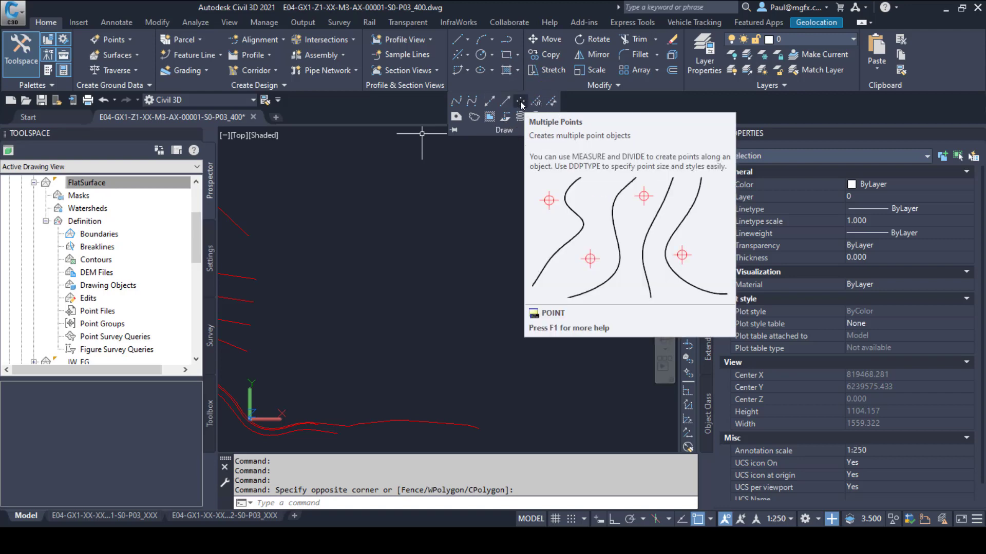
{"action": "left_click", "coordinate": [520, 102]}
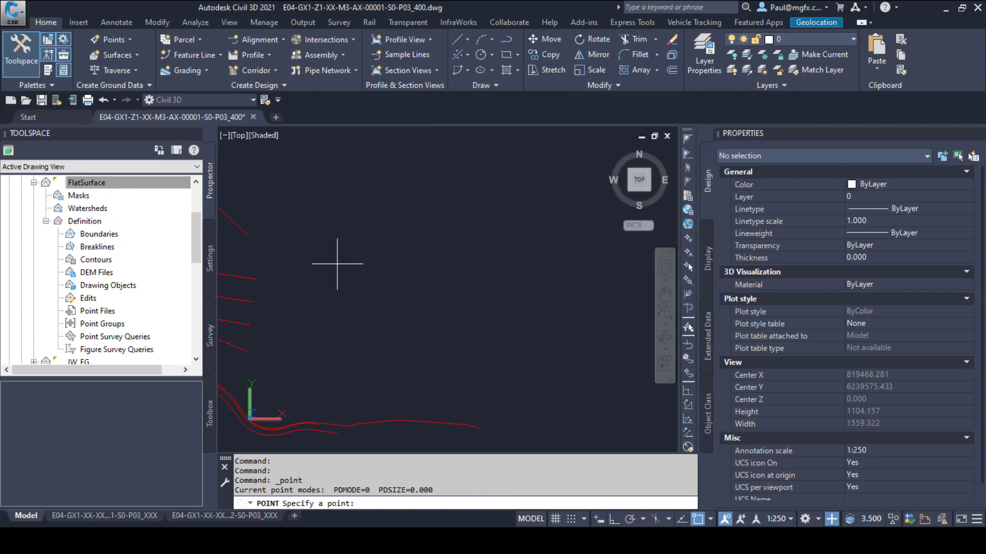
{"action": "mouse_move", "coordinate": [343, 314]}
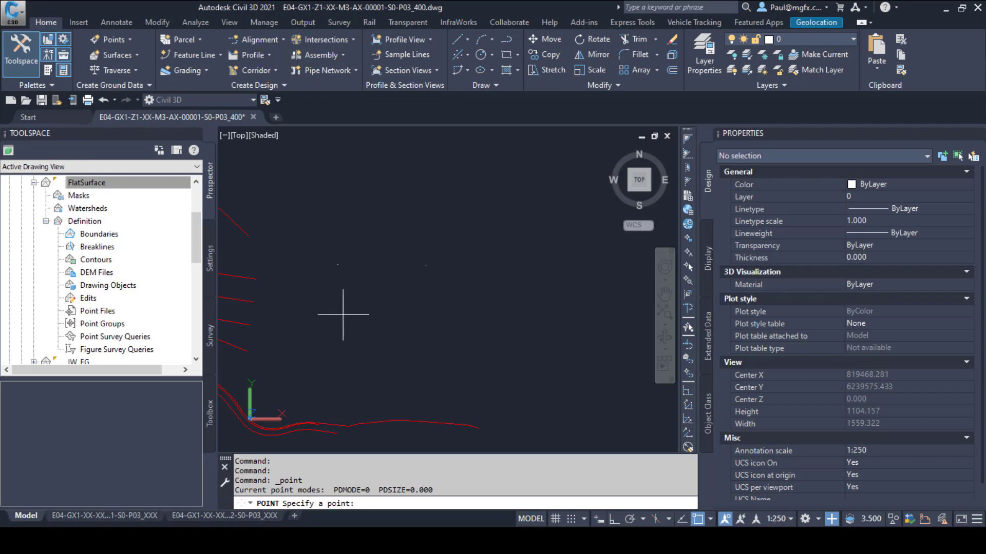
{"action": "mouse_move", "coordinate": [468, 304]}
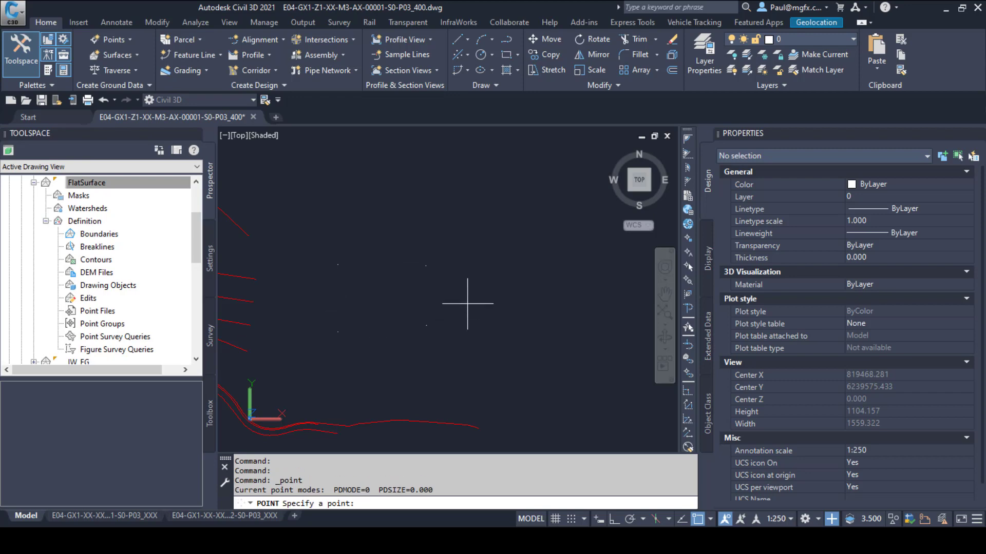
{"action": "key", "text": "Escape"}
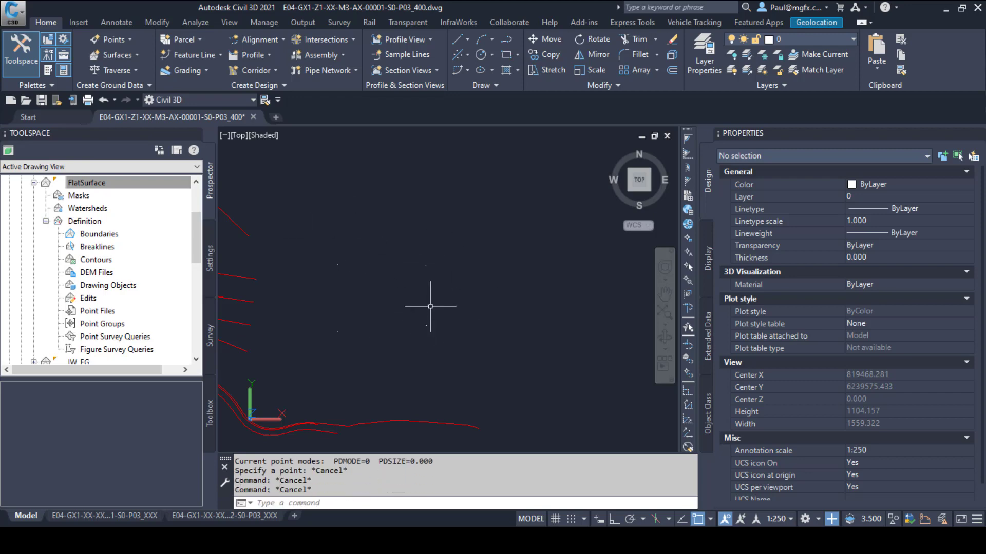
{"action": "mouse_move", "coordinate": [430, 278]}
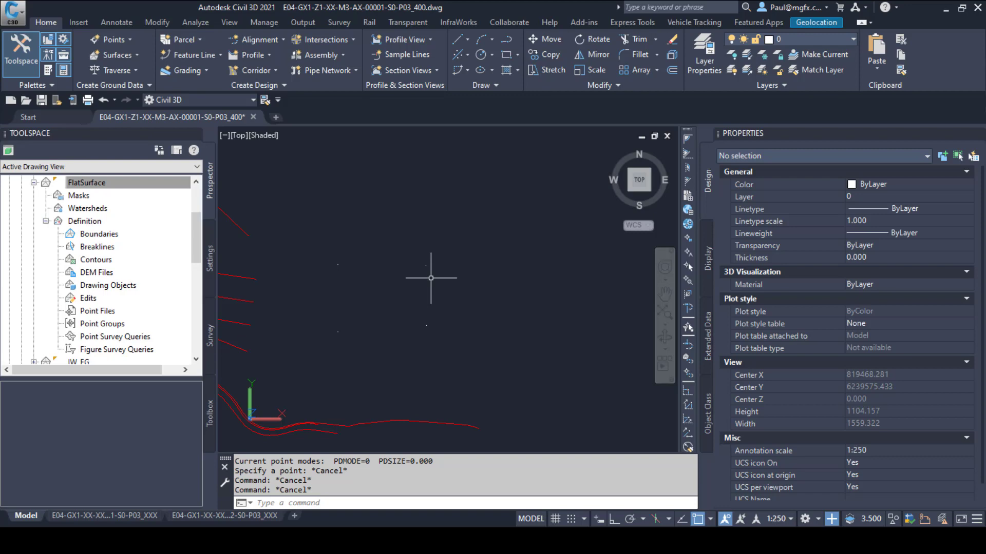
{"action": "mouse_move", "coordinate": [365, 270]}
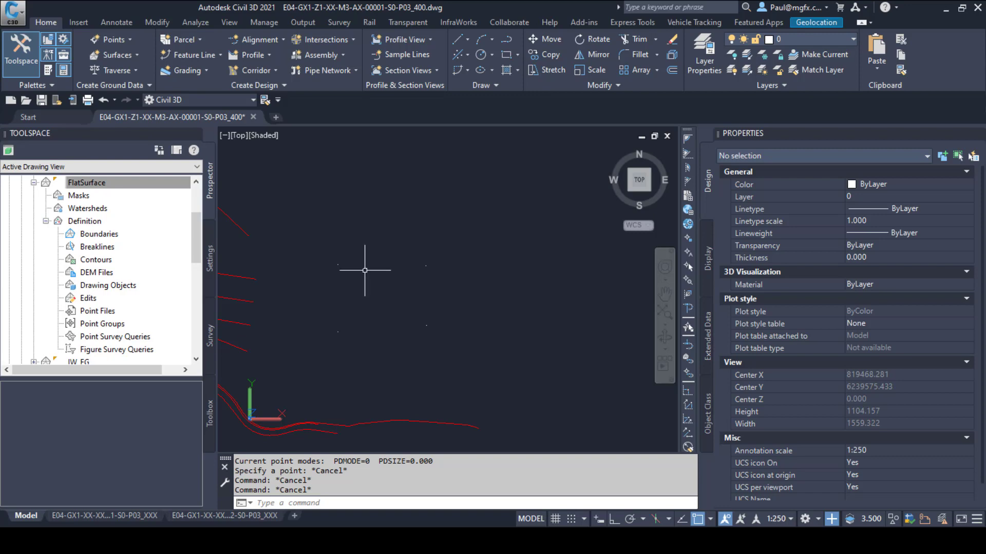
Add drawing objects to FlatSurface's definition, then erase the blue rectangle's four original point objects
{"action": "left_click", "coordinate": [87, 183]}
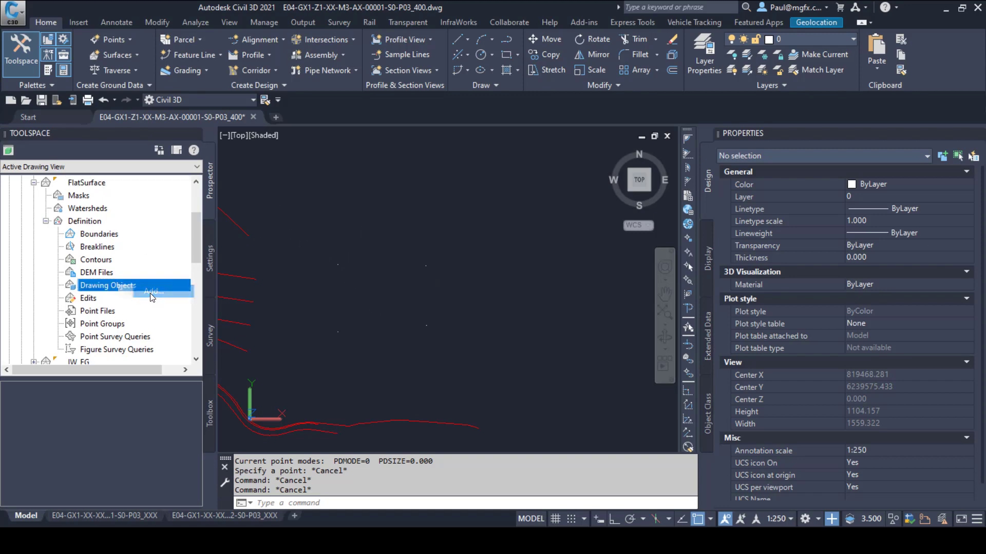
{"action": "left_click", "coordinate": [153, 291]}
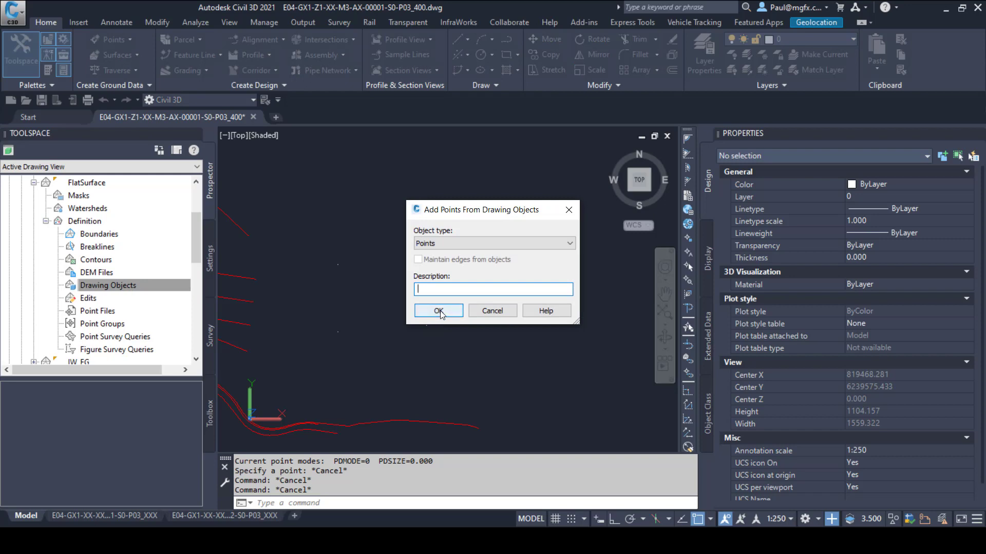
{"action": "mouse_move", "coordinate": [369, 296]}
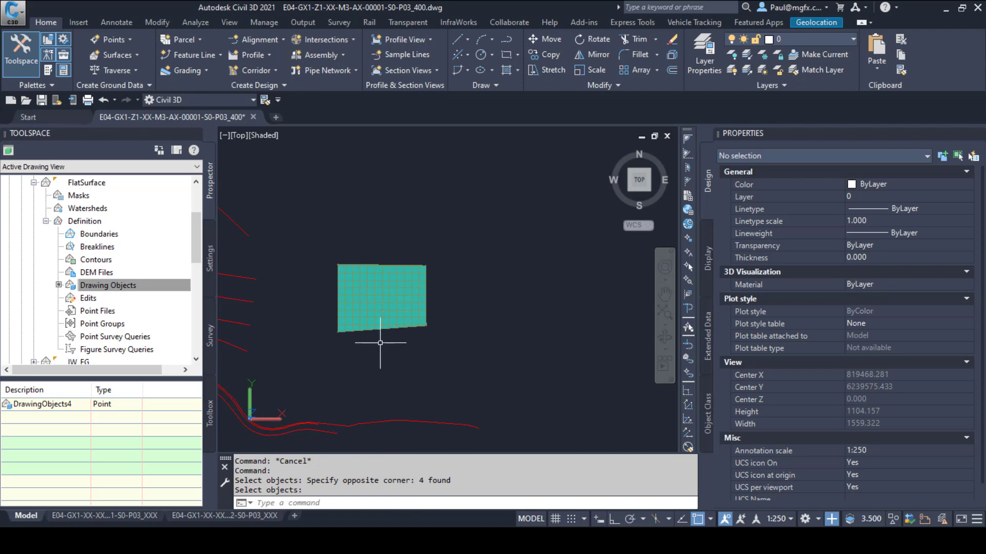
{"action": "left_click", "coordinate": [382, 299]}
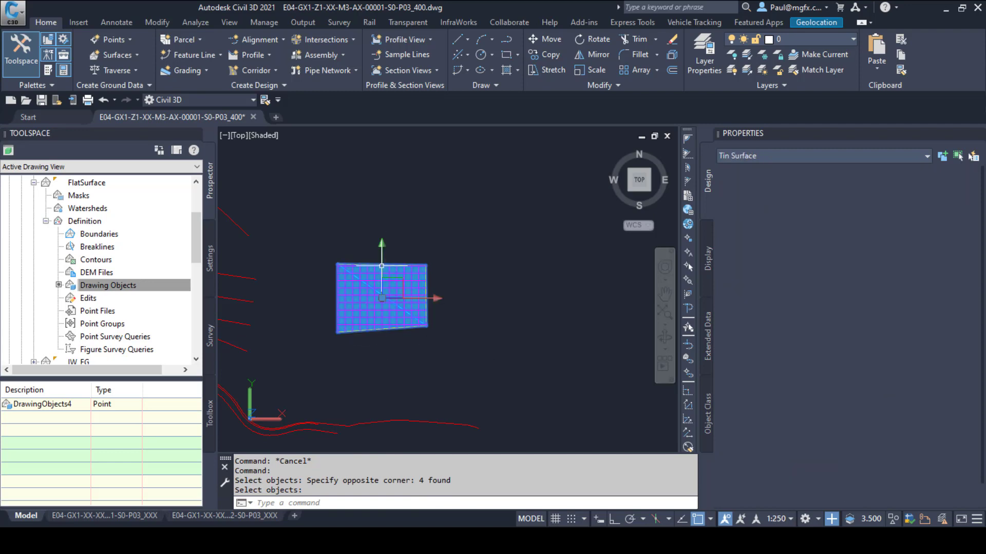
{"action": "left_click", "coordinate": [382, 290]}
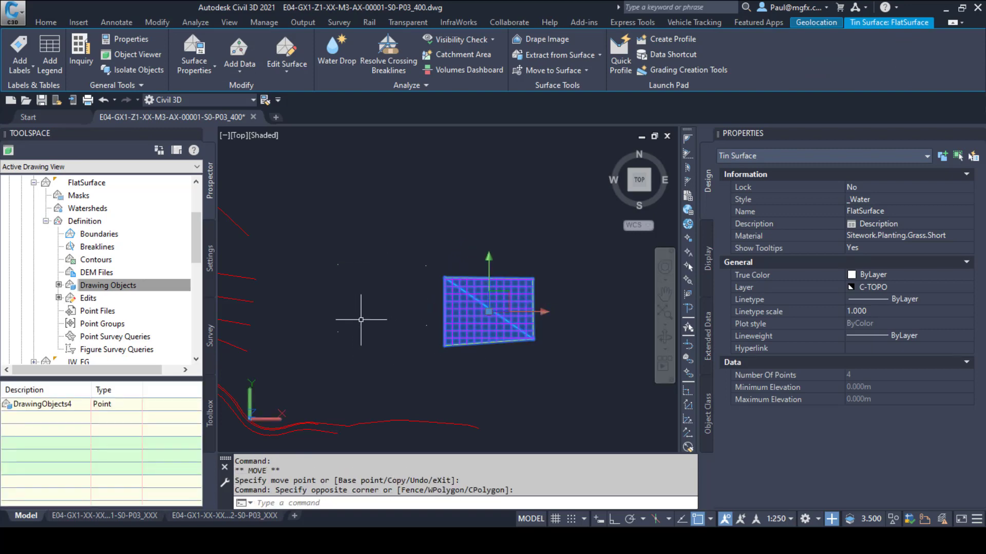
{"action": "key", "text": "Escape"}
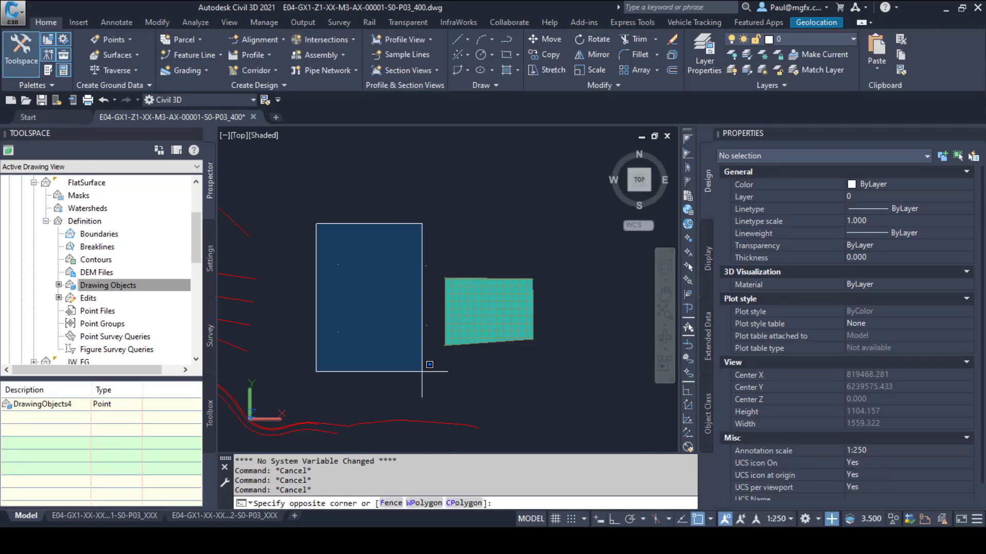
{"action": "key", "text": "Escape"}
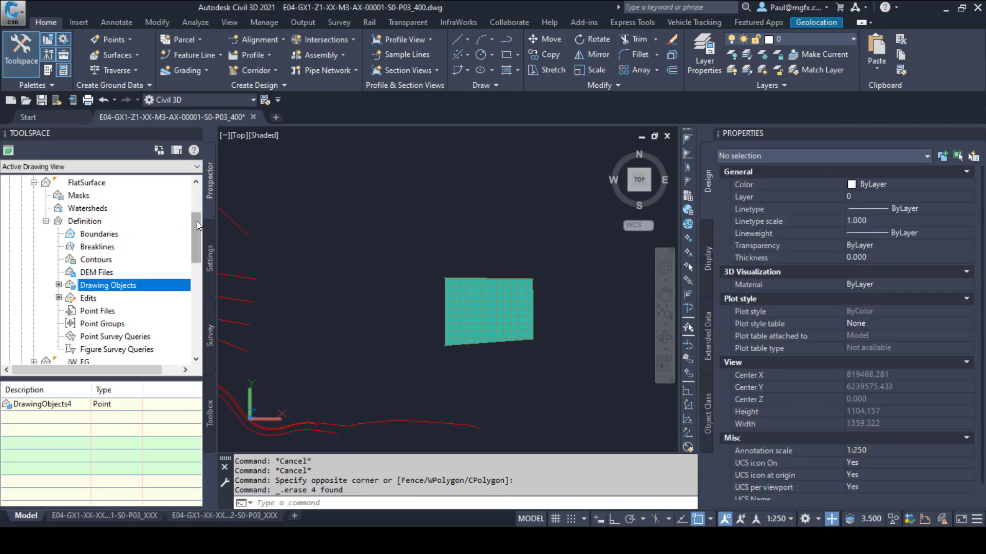
Browse Surface Styles on the Settings tab and pick the _Water style
{"action": "scroll", "scroll_direction": "up", "scroll_amount": 3}
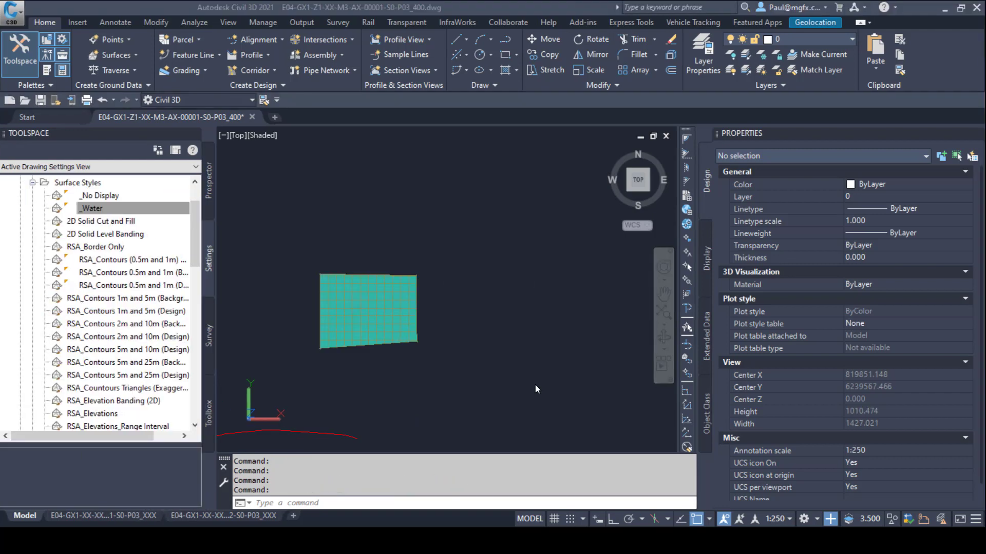
{"action": "mouse_move", "coordinate": [296, 261]}
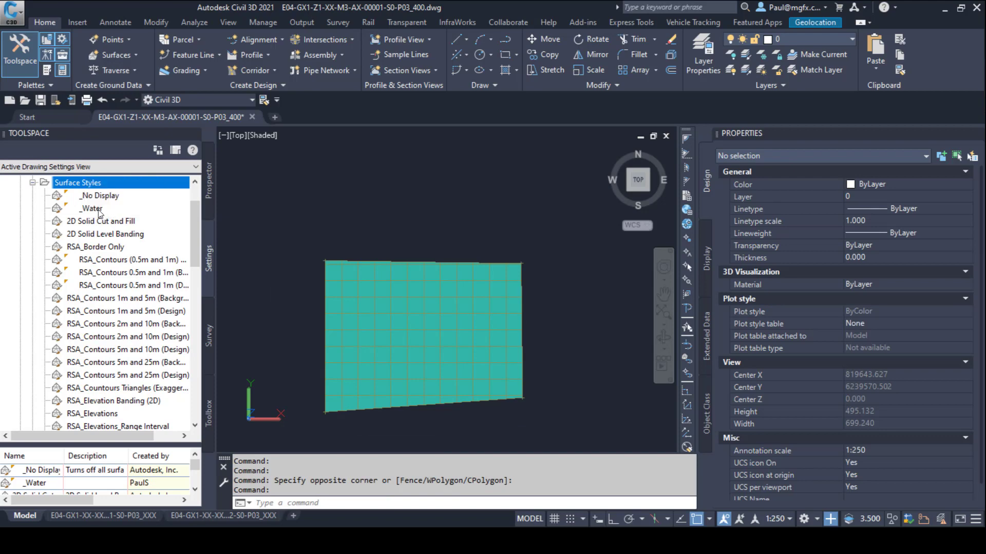
{"action": "left_click", "coordinate": [91, 208]}
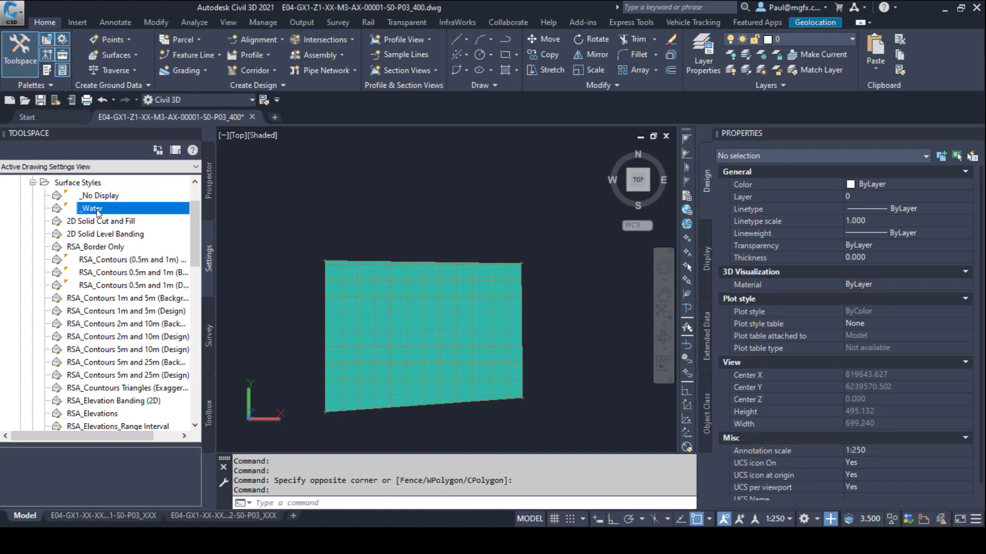
{"action": "mouse_move", "coordinate": [440, 224]}
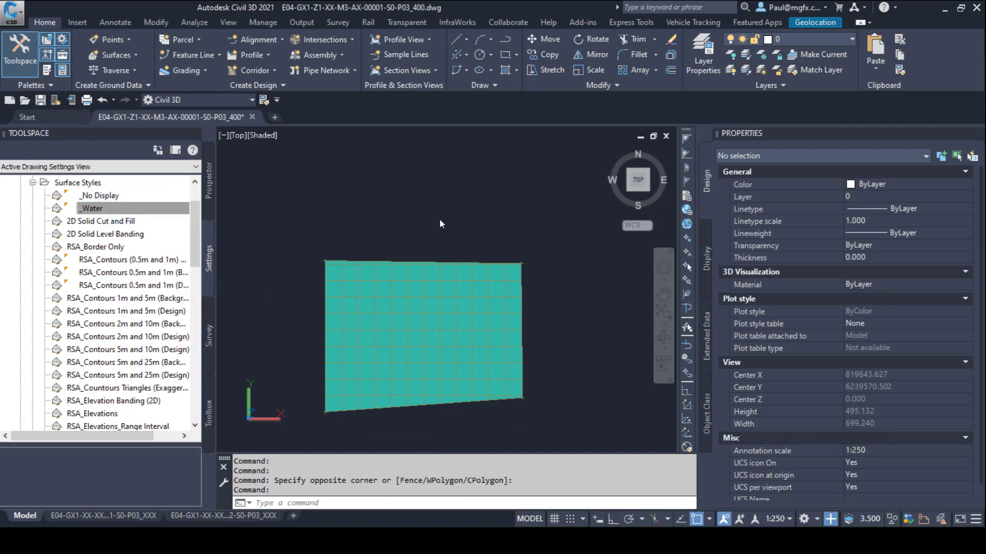
Review the _Water Surface Style's Information, Borders, Contours, Grid, Points and Analysis pages
{"action": "double_click", "coordinate": [92, 208]}
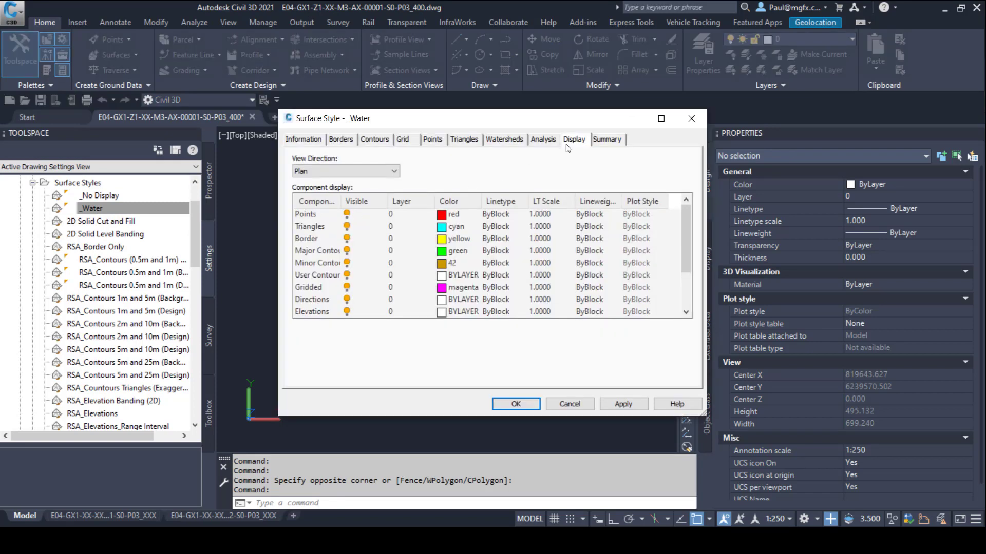
{"action": "scroll", "scroll_direction": "down", "scroll_amount": 3}
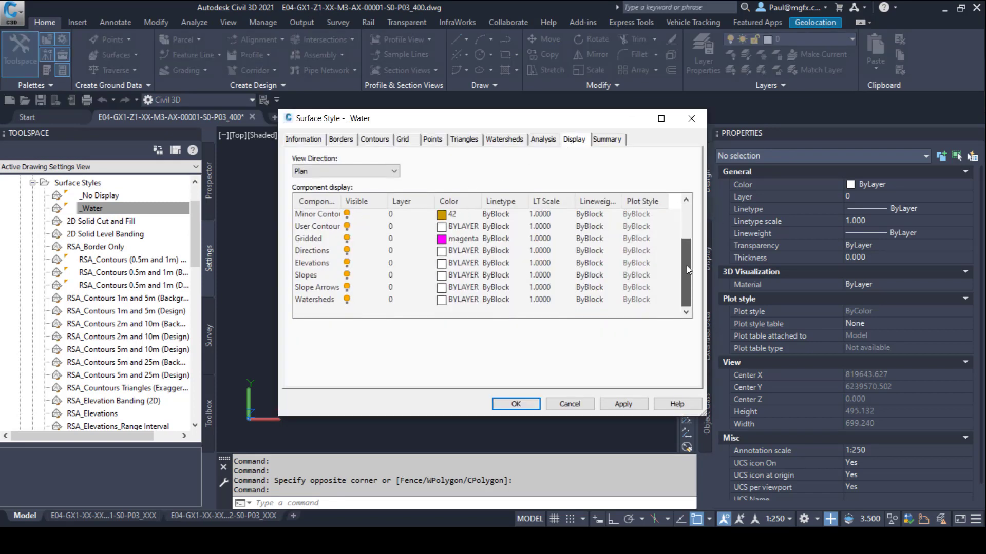
{"action": "scroll", "scroll_direction": "up", "scroll_amount": 3}
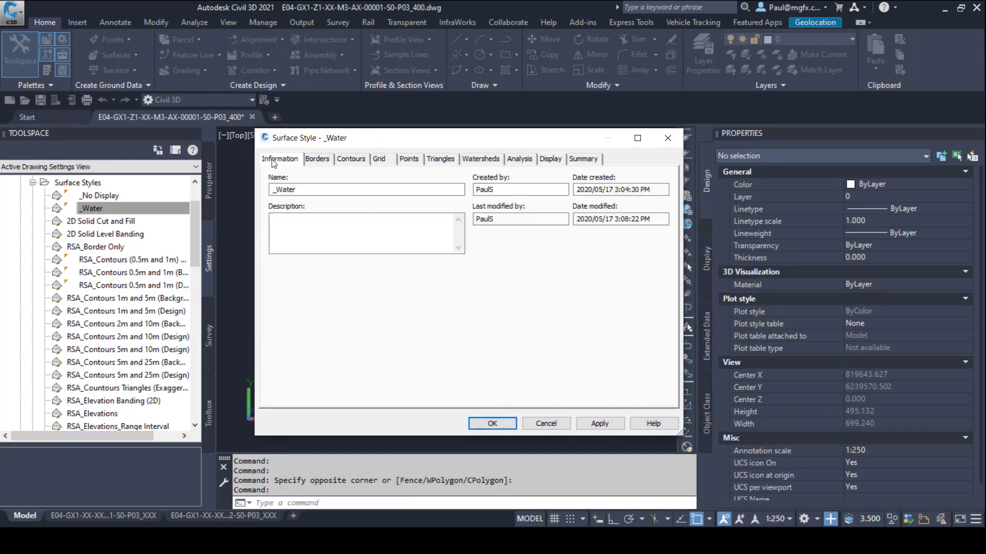
{"action": "left_click", "coordinate": [317, 158]}
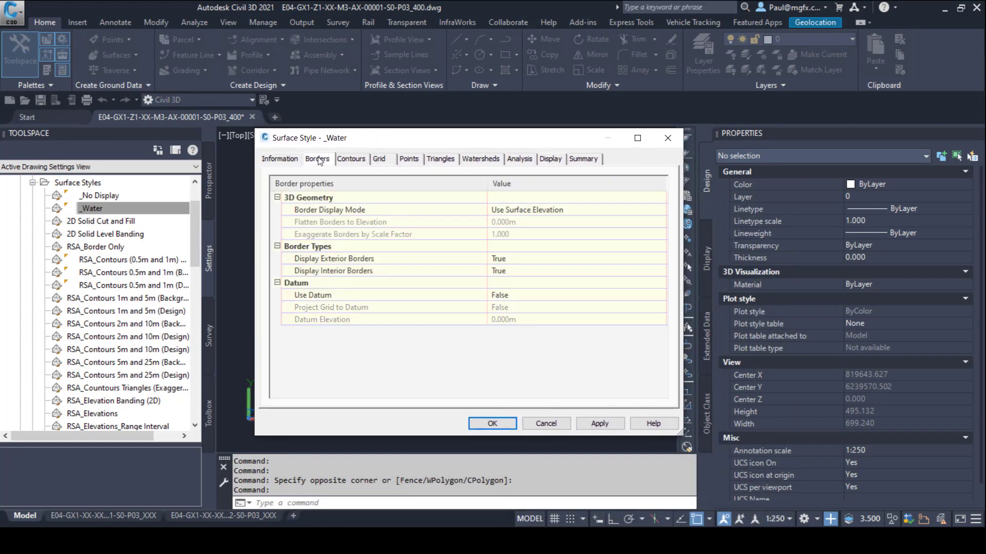
{"action": "left_click", "coordinate": [351, 158]}
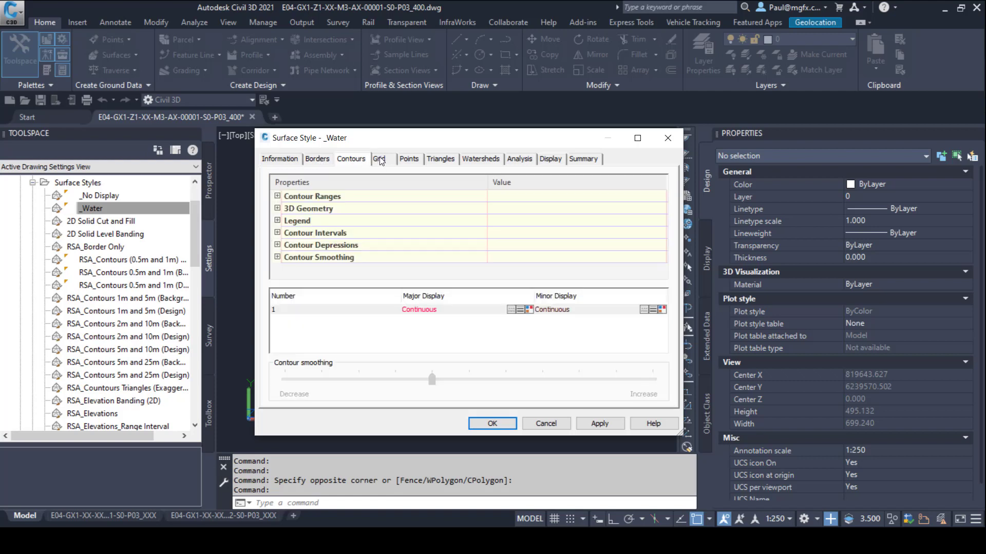
{"action": "left_click", "coordinate": [379, 158]}
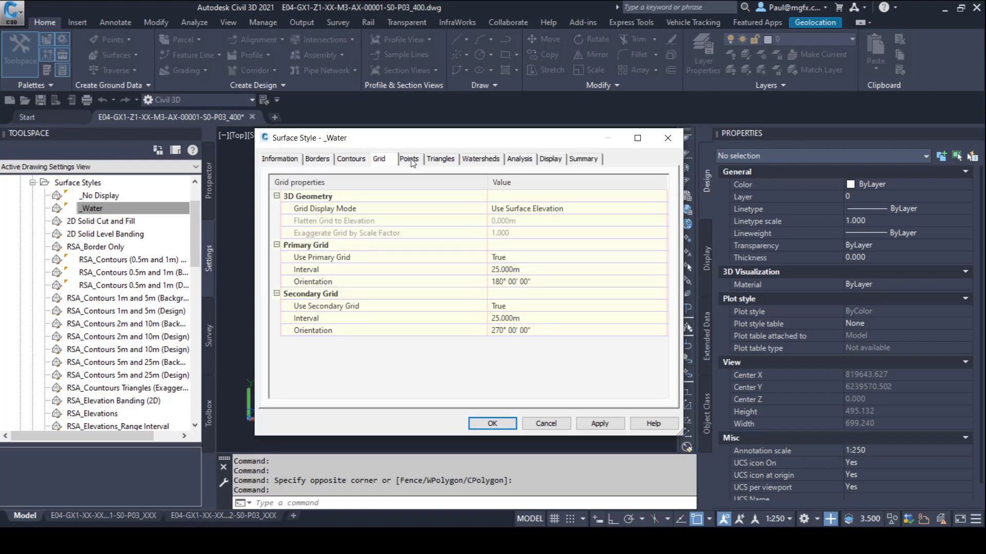
{"action": "left_click", "coordinate": [440, 159]}
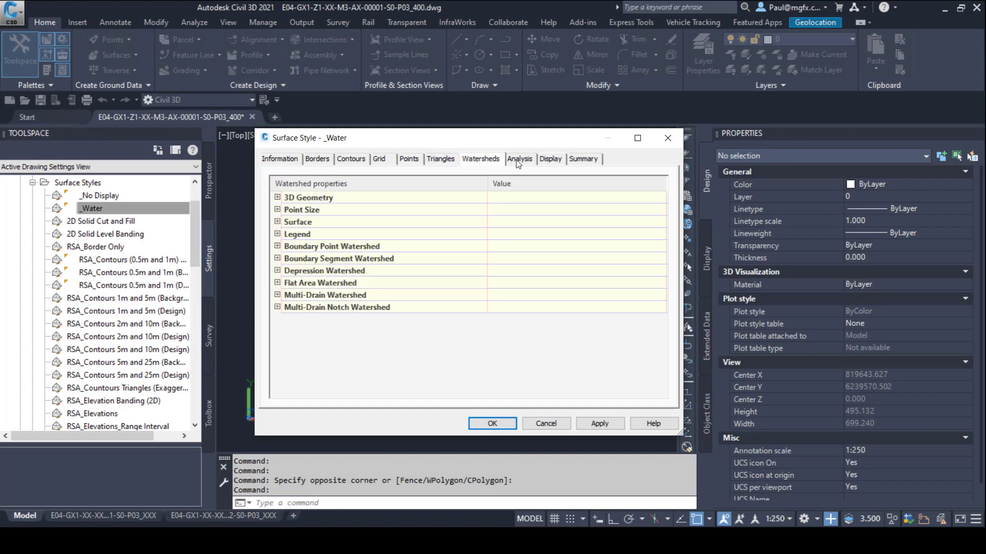
{"action": "left_click", "coordinate": [519, 158]}
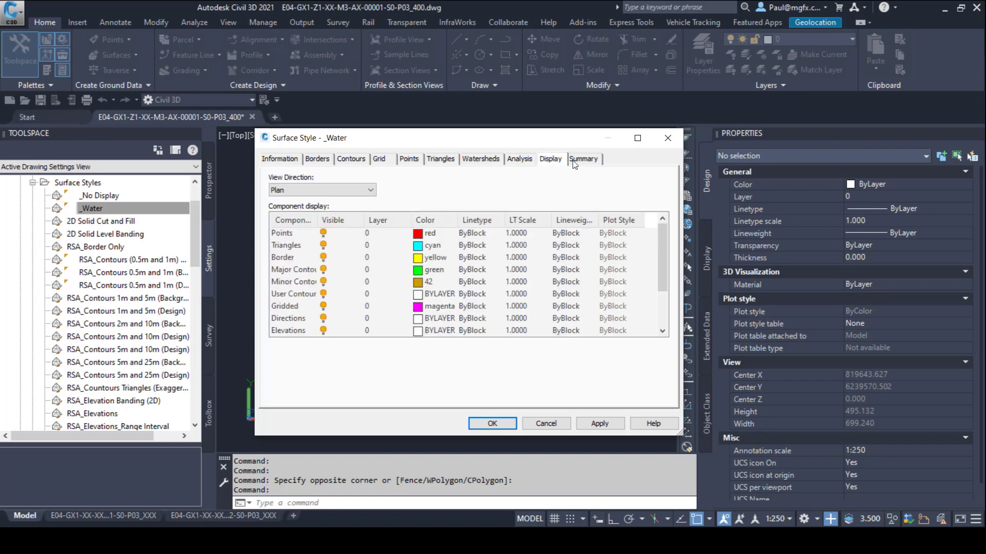
{"action": "mouse_move", "coordinate": [548, 165]}
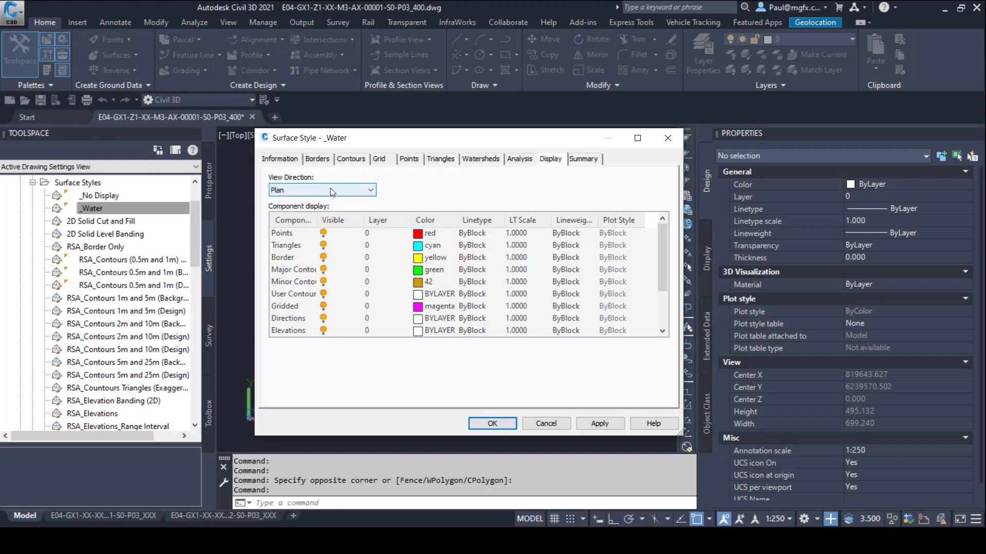
Compare display components across Plan, Model and Section views, then set Plan triangles to blue
{"action": "left_click", "coordinate": [369, 190]}
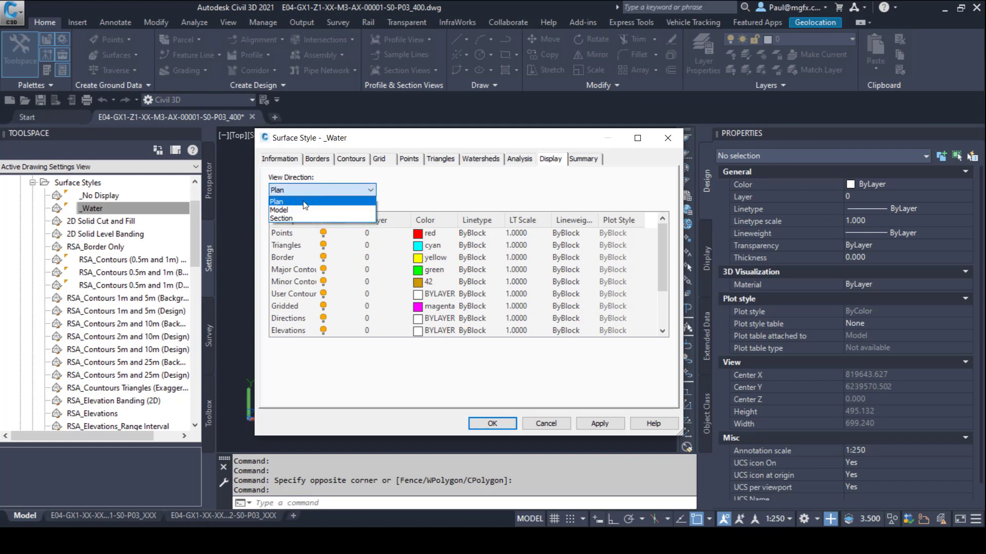
{"action": "left_click", "coordinate": [280, 209]}
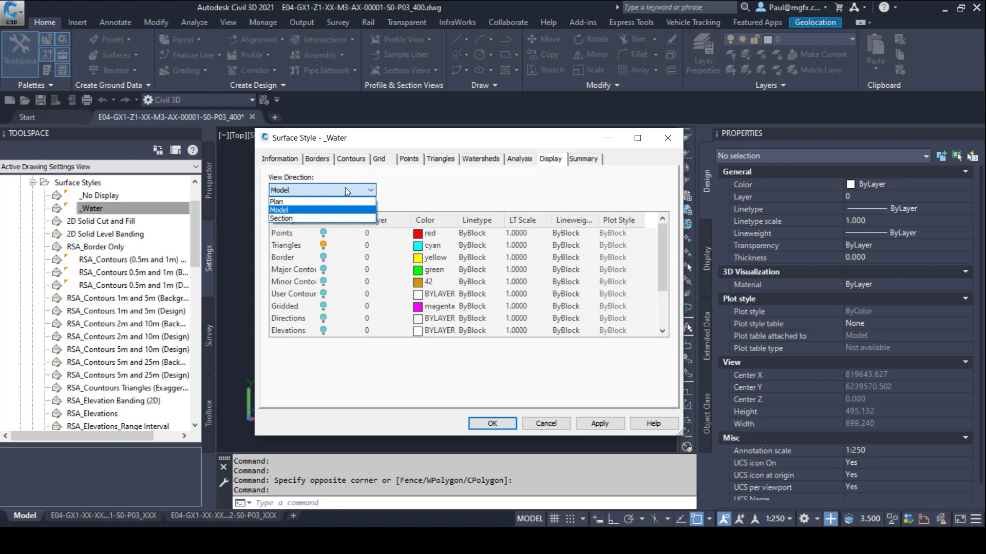
{"action": "left_click", "coordinate": [281, 218]}
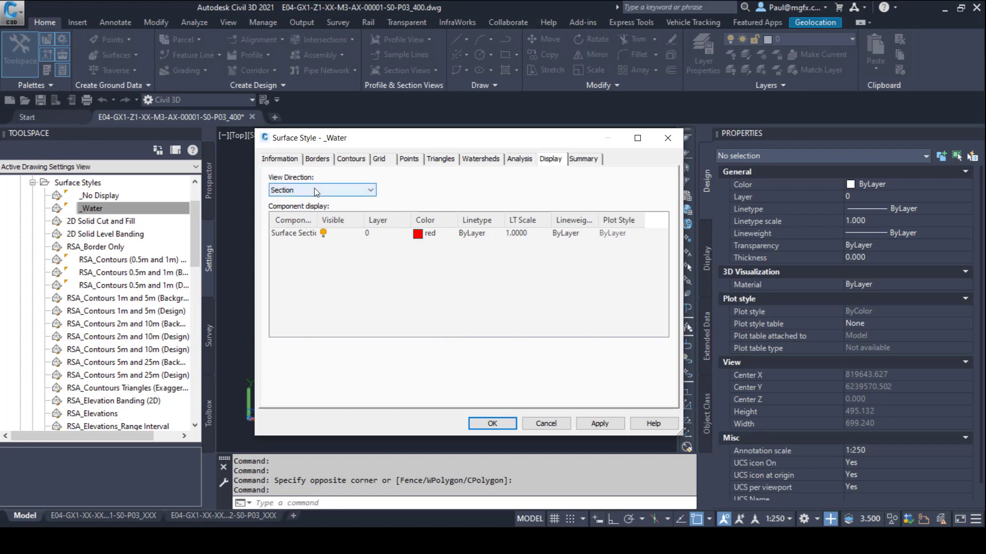
{"action": "left_click", "coordinate": [369, 190]}
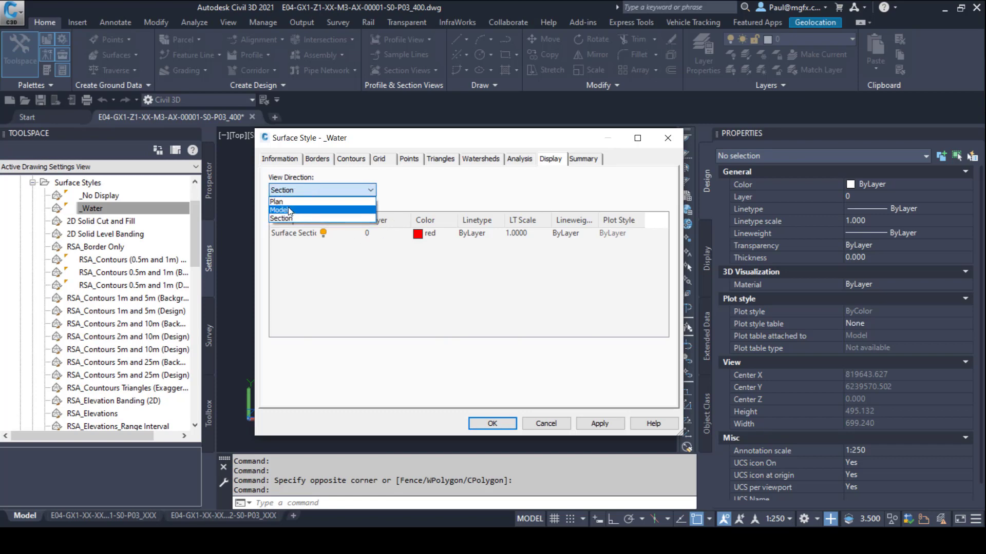
{"action": "left_click", "coordinate": [275, 202]}
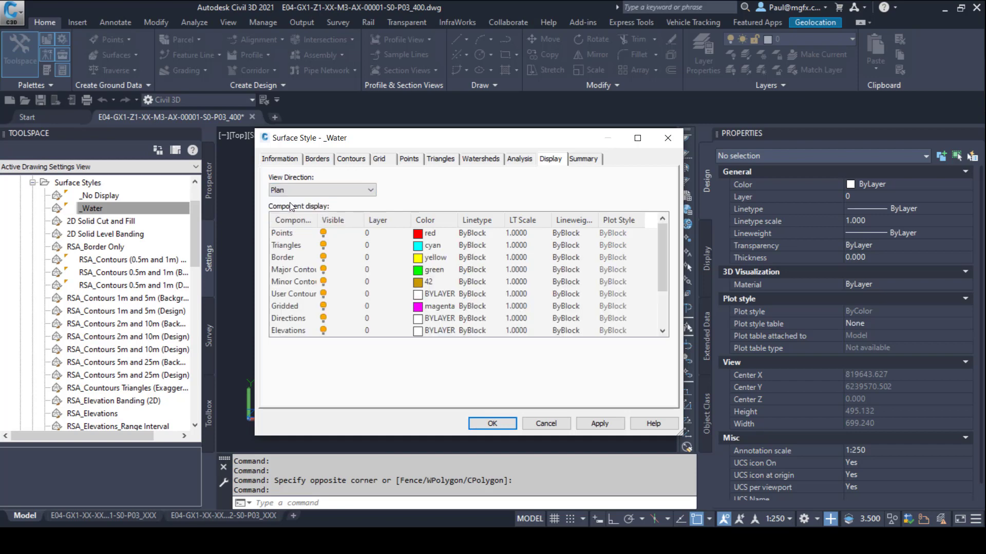
{"action": "mouse_move", "coordinate": [296, 250]}
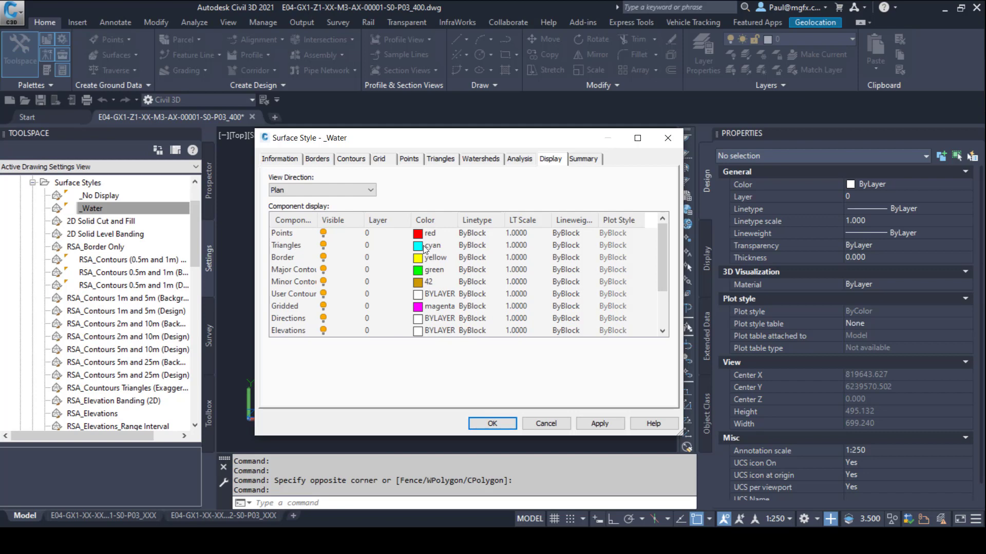
{"action": "left_click", "coordinate": [433, 245]}
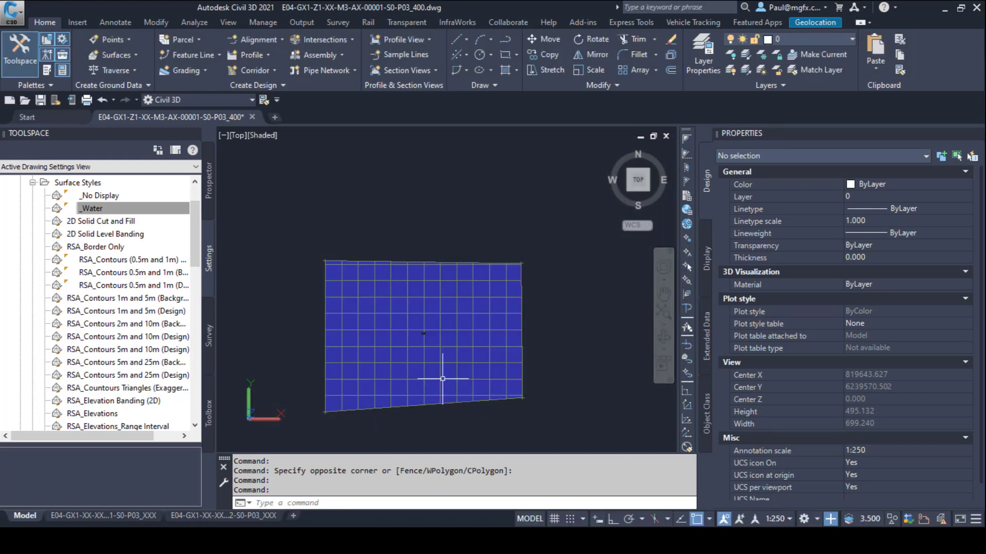
{"action": "scroll", "scroll_direction": "up", "scroll_amount": 3}
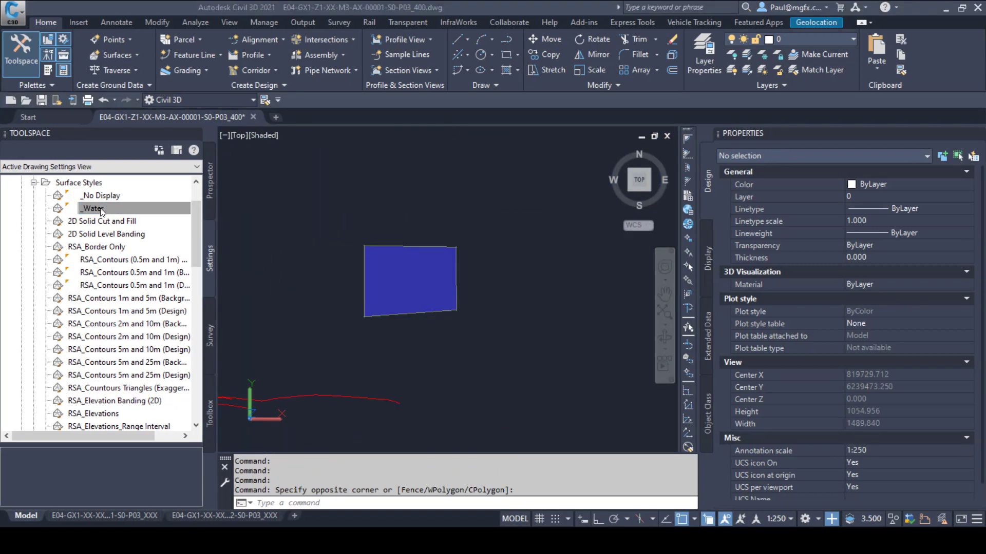
{"action": "right_click", "coordinate": [92, 208]}
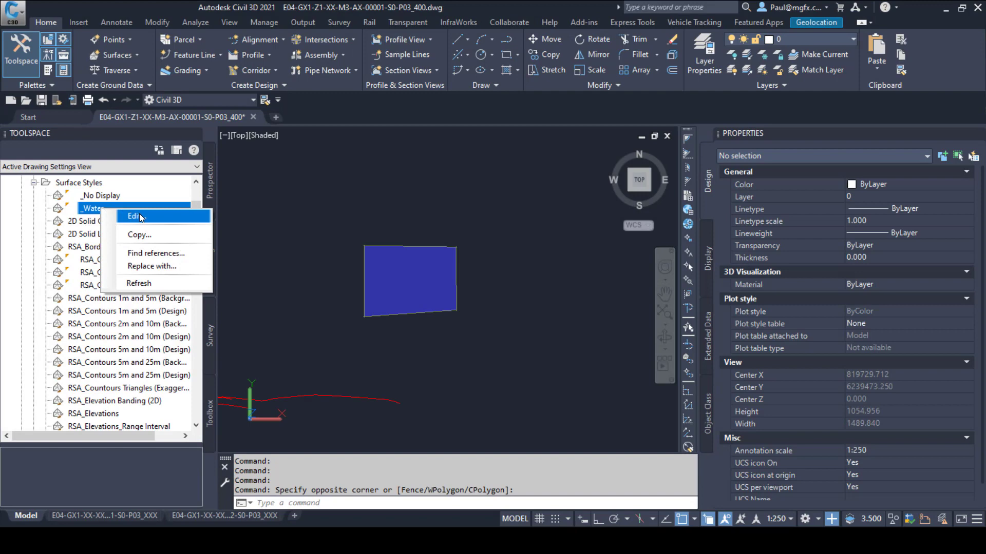
{"action": "left_click", "coordinate": [135, 216]}
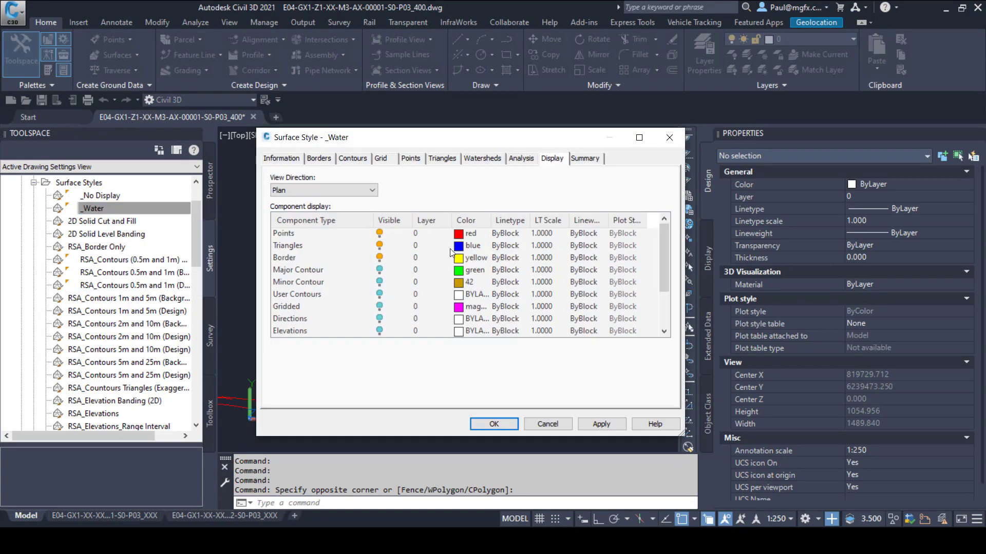
{"action": "scroll", "scroll_direction": "down", "scroll_amount": 3}
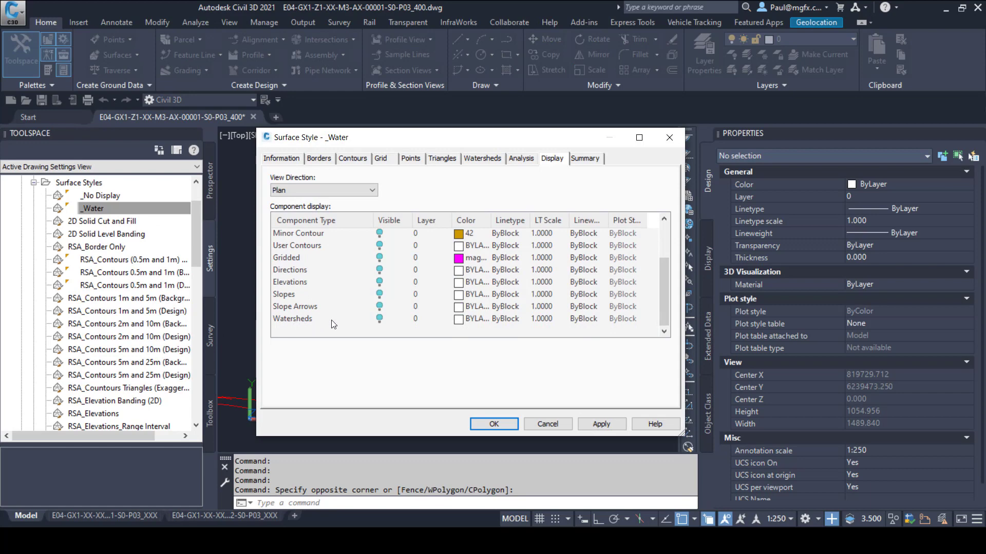
{"action": "scroll", "scroll_direction": "up", "scroll_amount": 3}
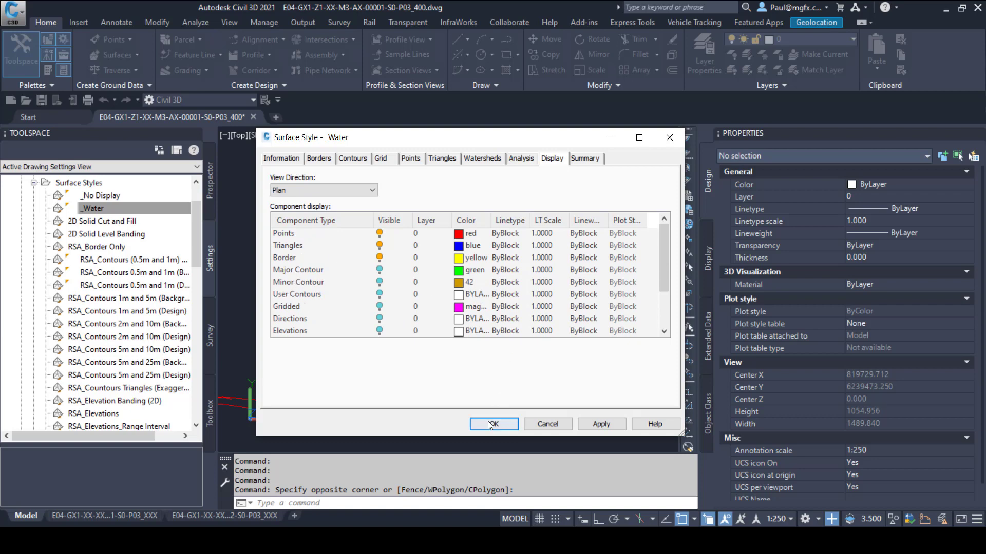
{"action": "left_click", "coordinate": [494, 424]}
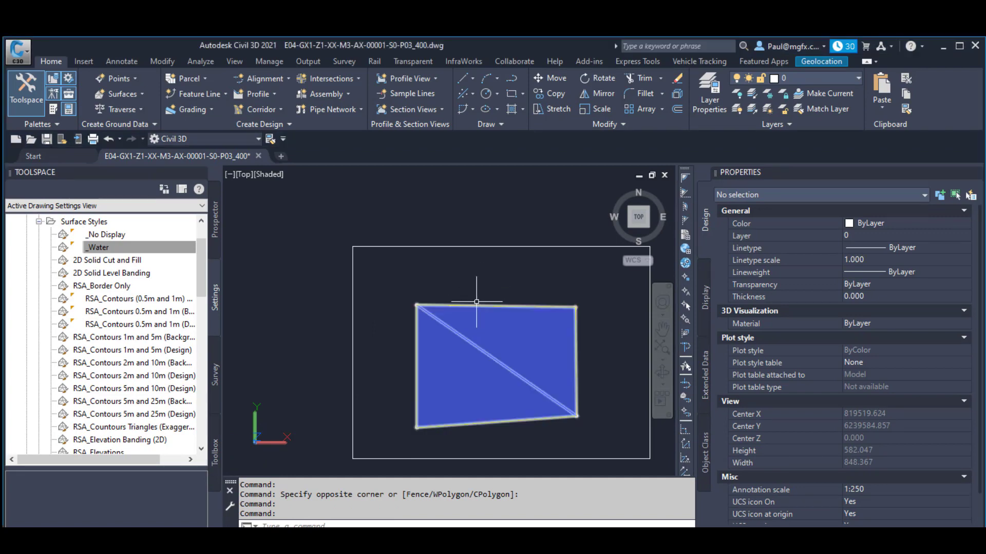
Relocate FlatSurface's corner points with Edit Surface > Move Point to reshape the blue patch
{"action": "left_click", "coordinate": [495, 365]}
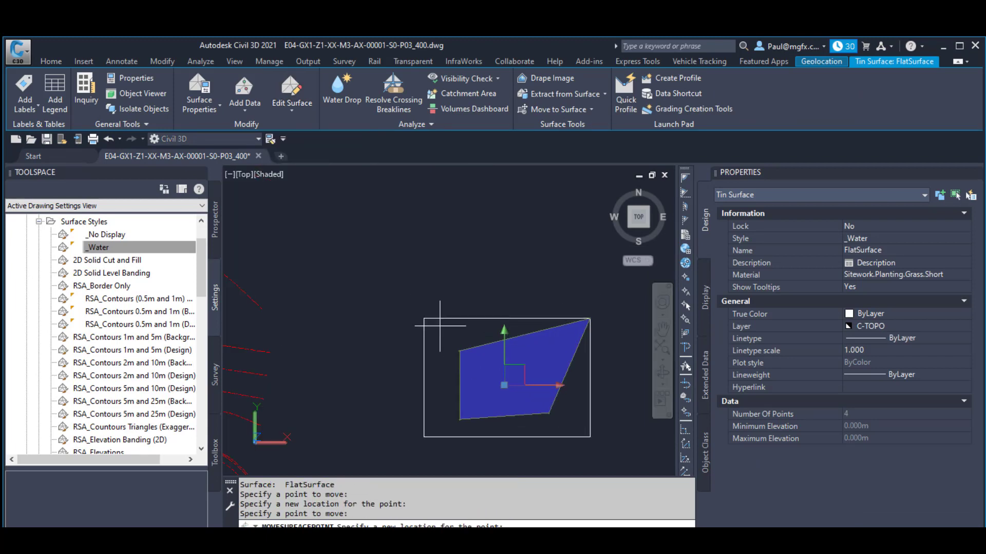
{"action": "left_click", "coordinate": [547, 413]}
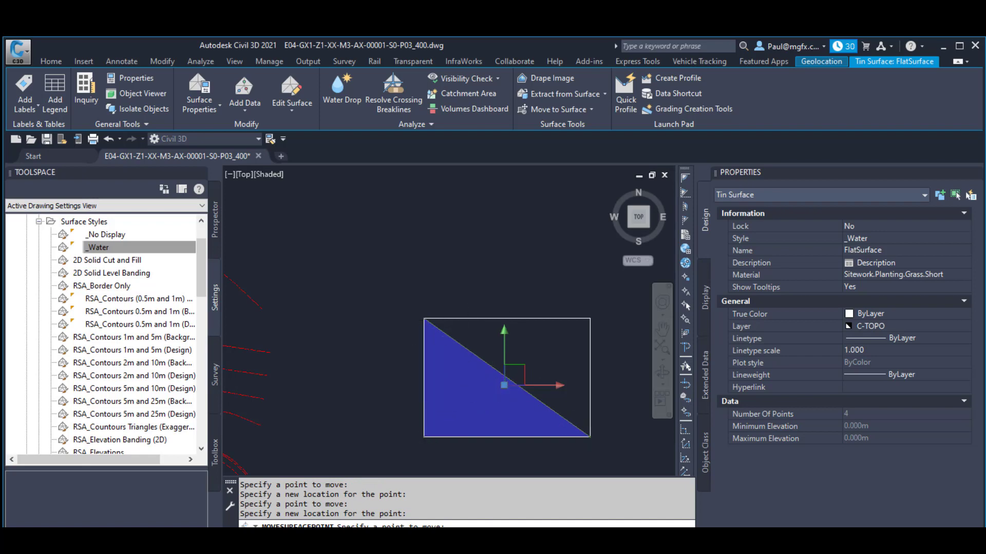
{"action": "key", "text": "Escape"}
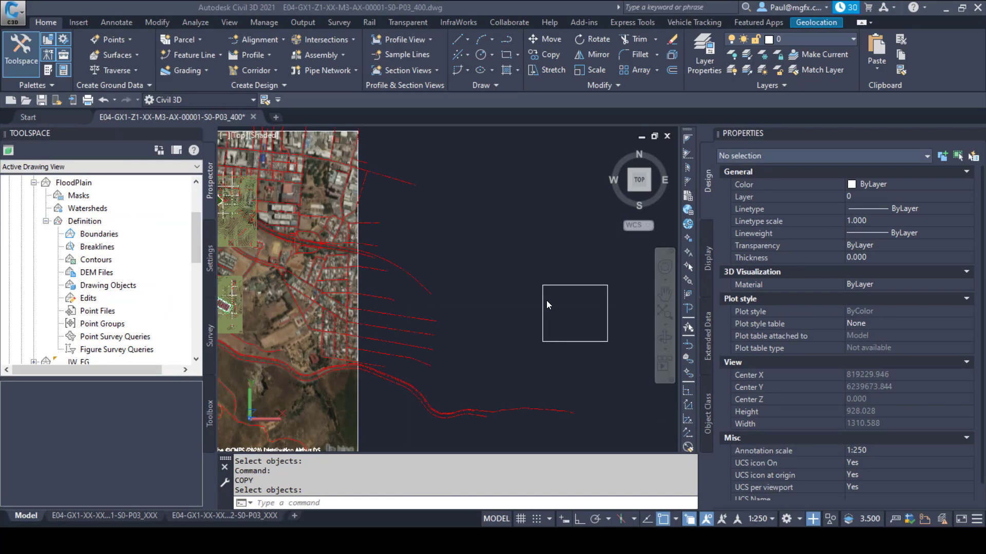
{"action": "mouse_move", "coordinate": [576, 353]}
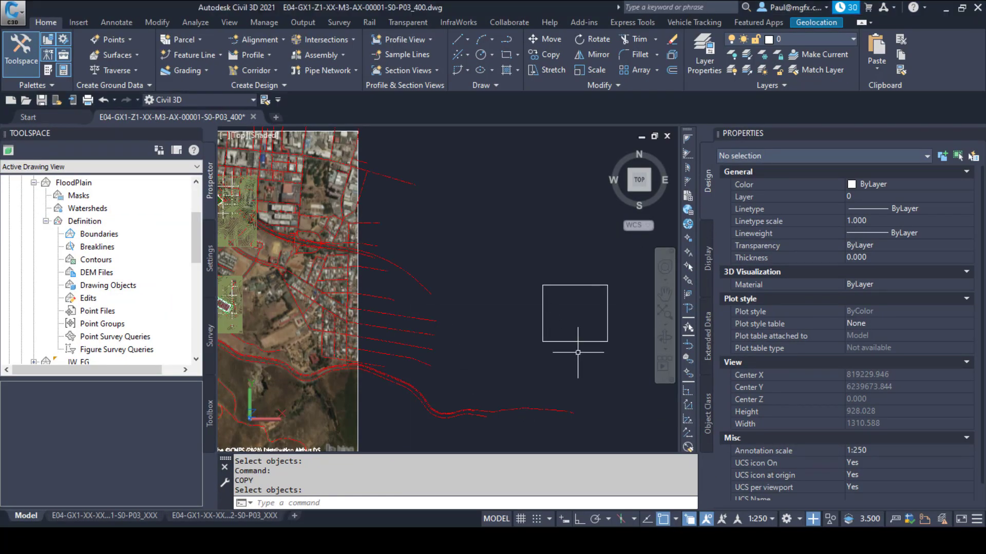
Explode the rectangle outline into four lines and begin FloodPlain's drawing-objects definition
{"action": "left_click", "coordinate": [574, 314]}
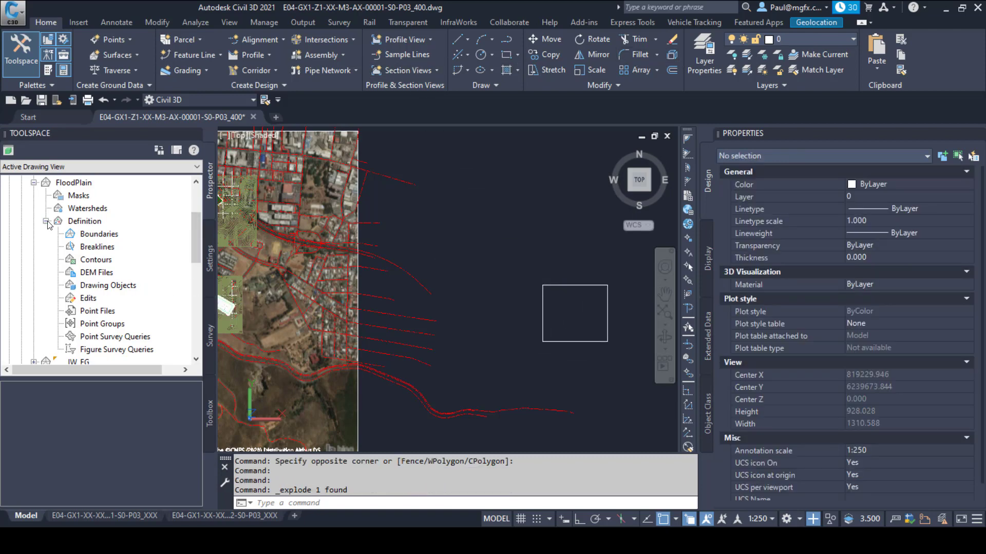
{"action": "left_click", "coordinate": [108, 284]}
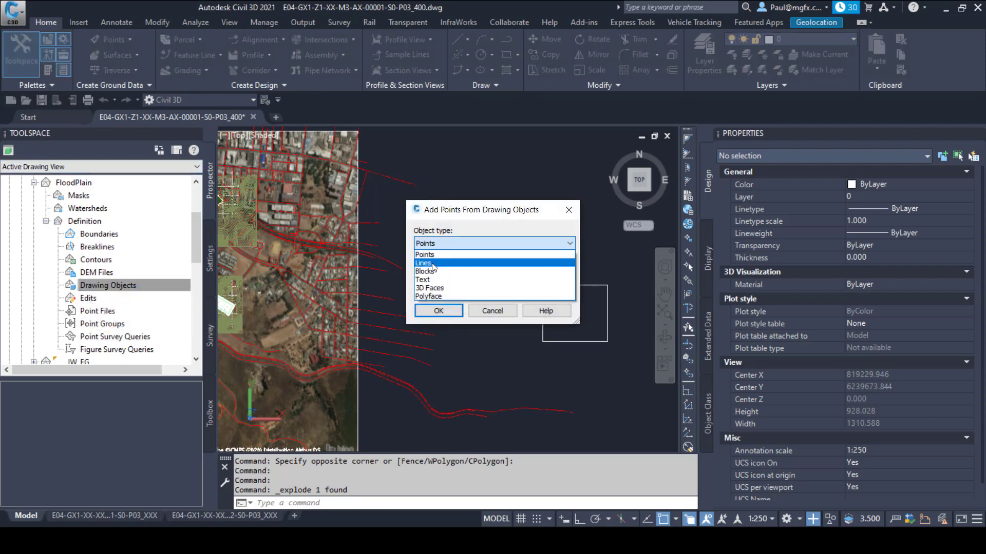
Add the four outline lines to FloodPlain as Lines drawing objects, showing a blue patch
{"action": "left_click", "coordinate": [424, 263]}
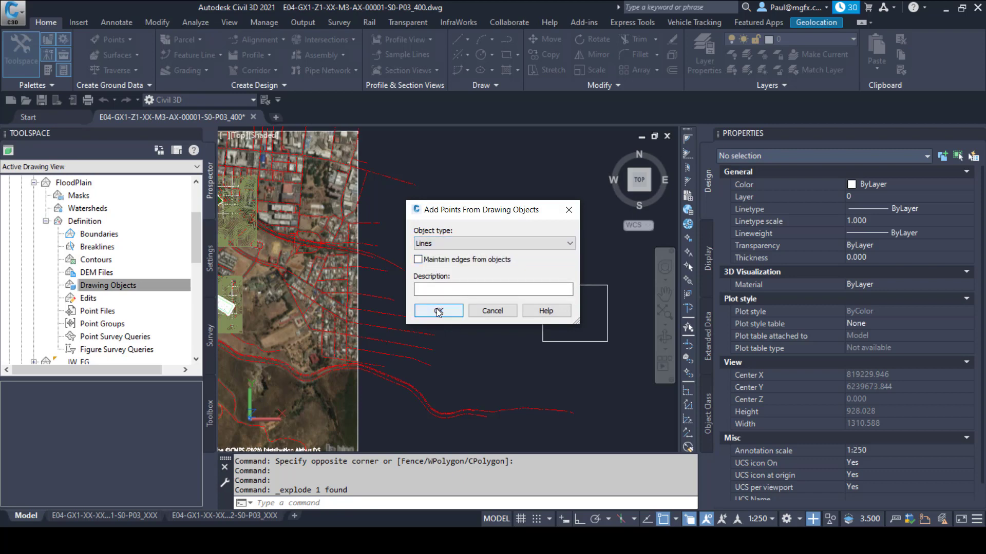
{"action": "left_click", "coordinate": [439, 310]}
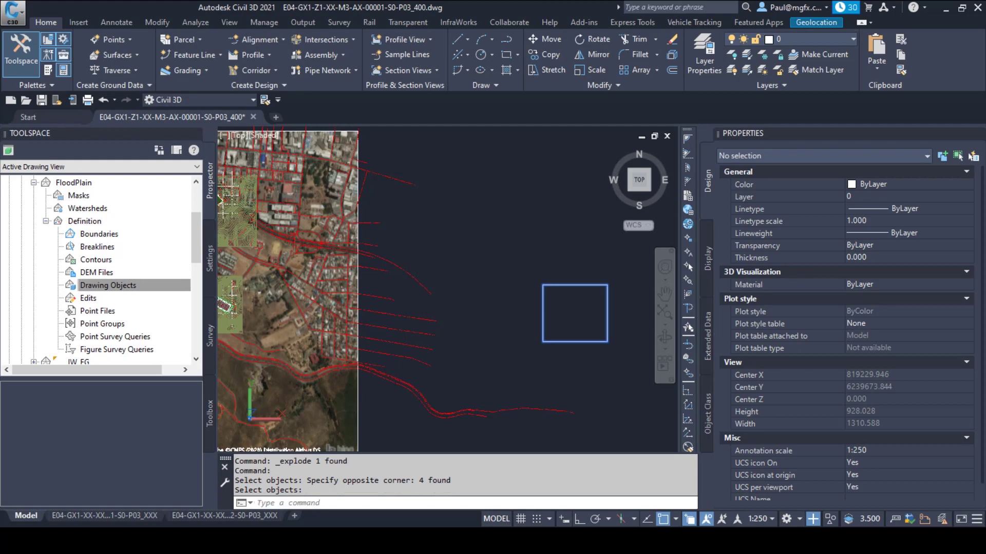
{"action": "left_click", "coordinate": [573, 313]}
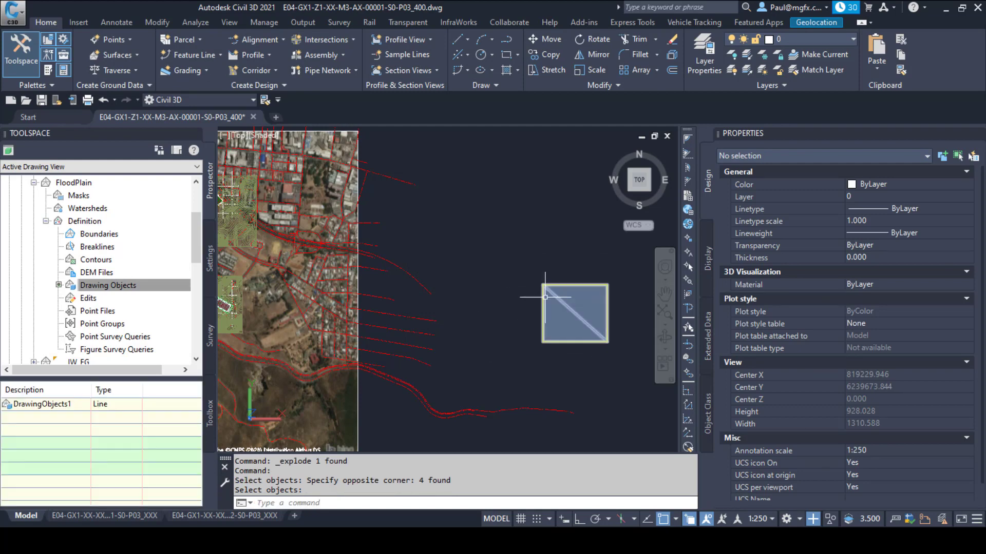
{"action": "left_click", "coordinate": [573, 312]}
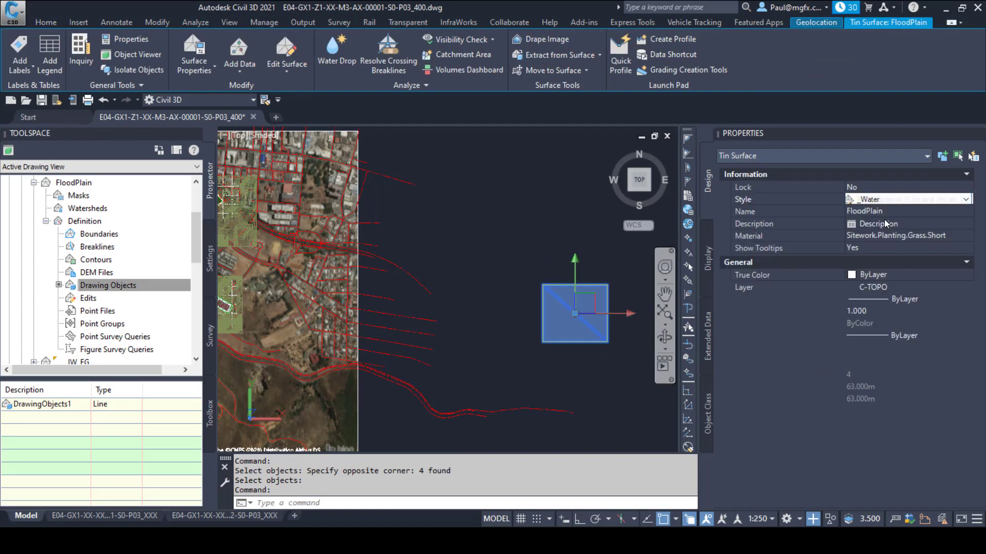
Show FloodPlain in the _Water style and grab a corner grip of the blue square
{"action": "key", "text": "Escape"}
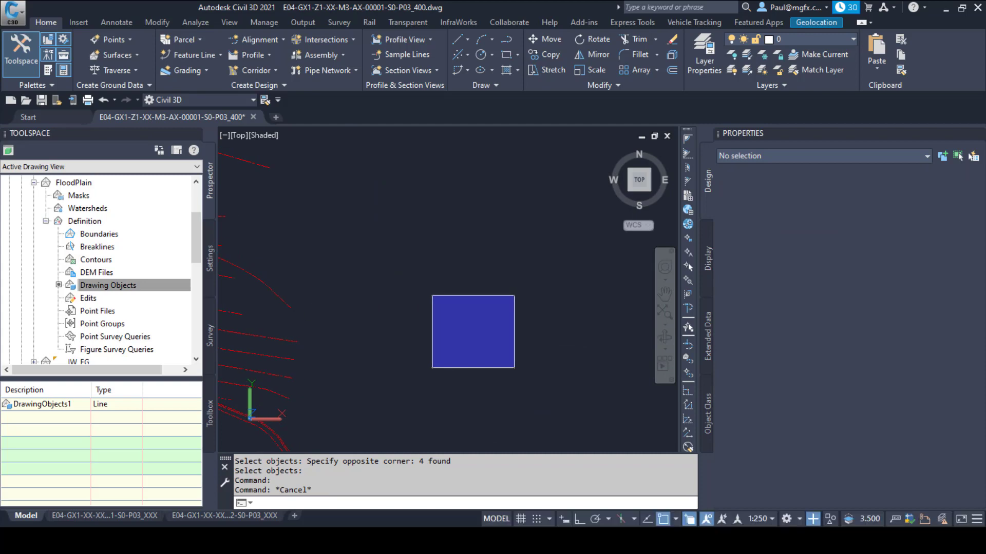
{"action": "left_click", "coordinate": [473, 331]}
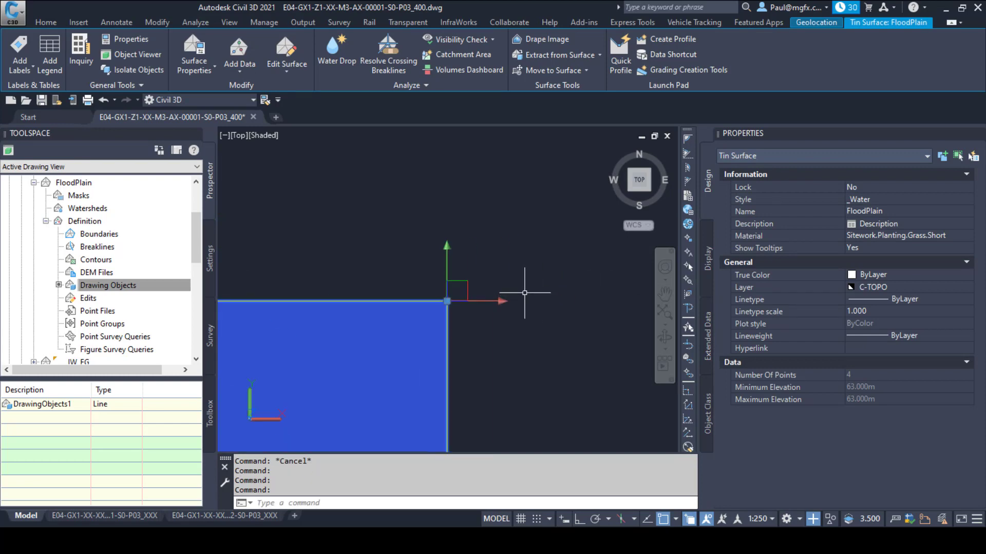
{"action": "mouse_move", "coordinate": [456, 283]}
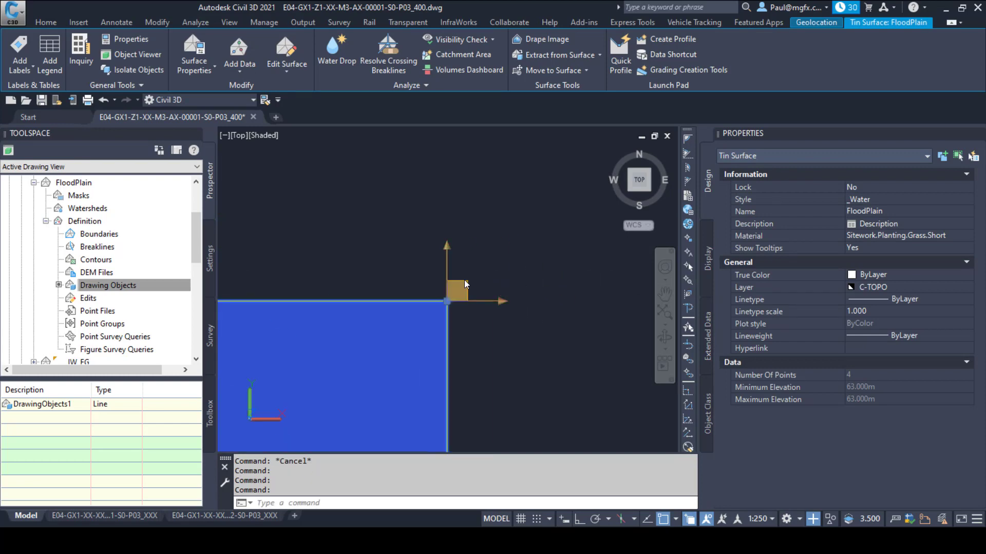
{"action": "left_click", "coordinate": [447, 300]}
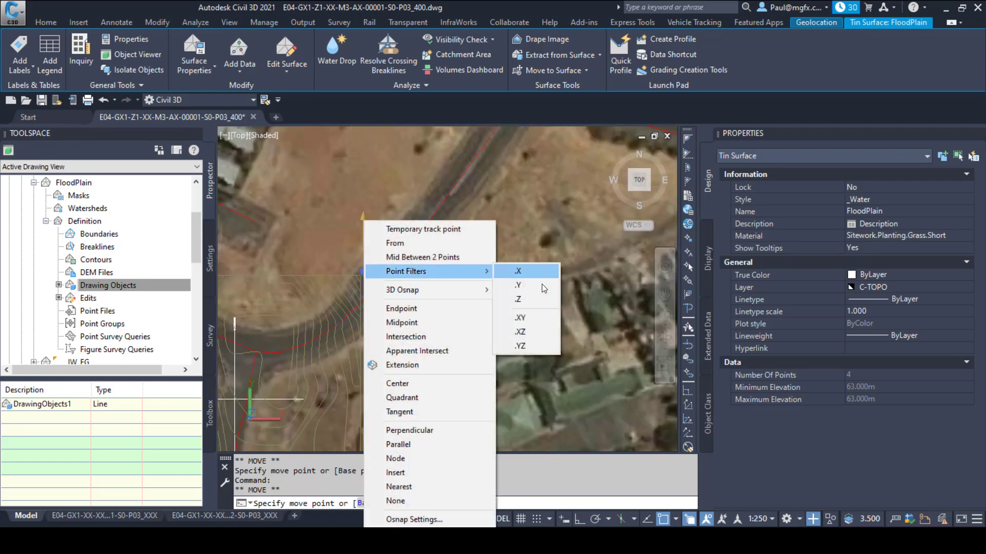
Move the corner with an .XY filter to a boundary Endpoint, keeping Z with @0,0,0
{"action": "left_click", "coordinate": [520, 318]}
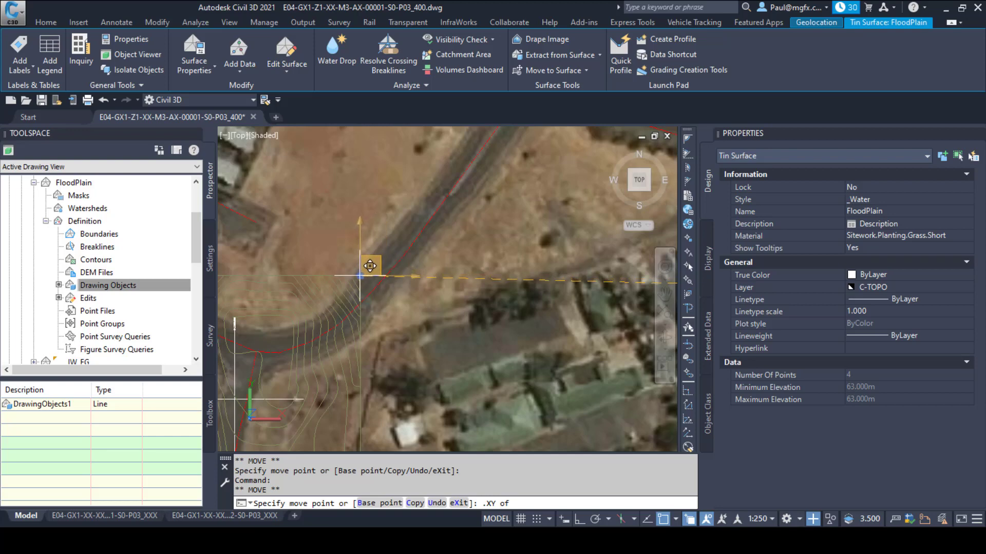
{"action": "right_click", "coordinate": [370, 265]}
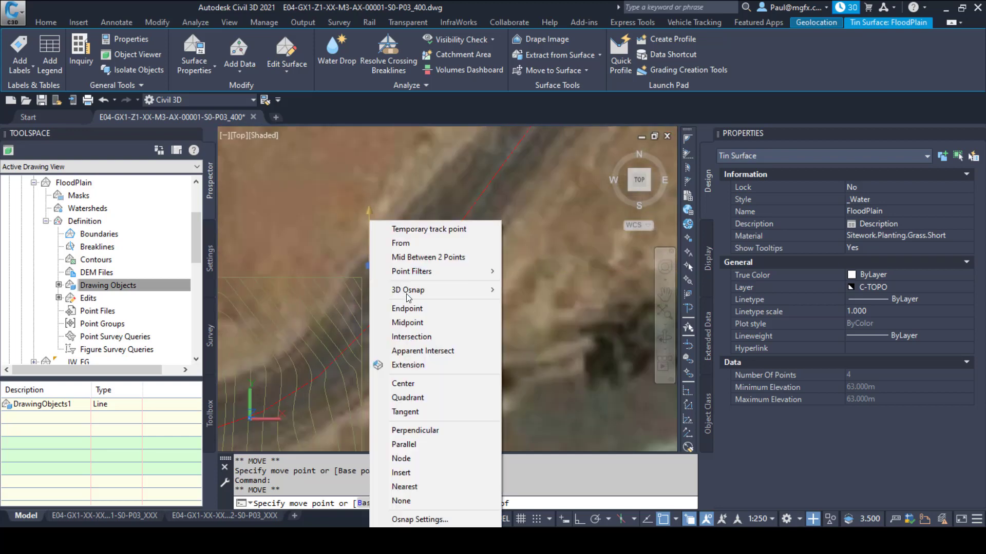
{"action": "left_click", "coordinate": [407, 310]}
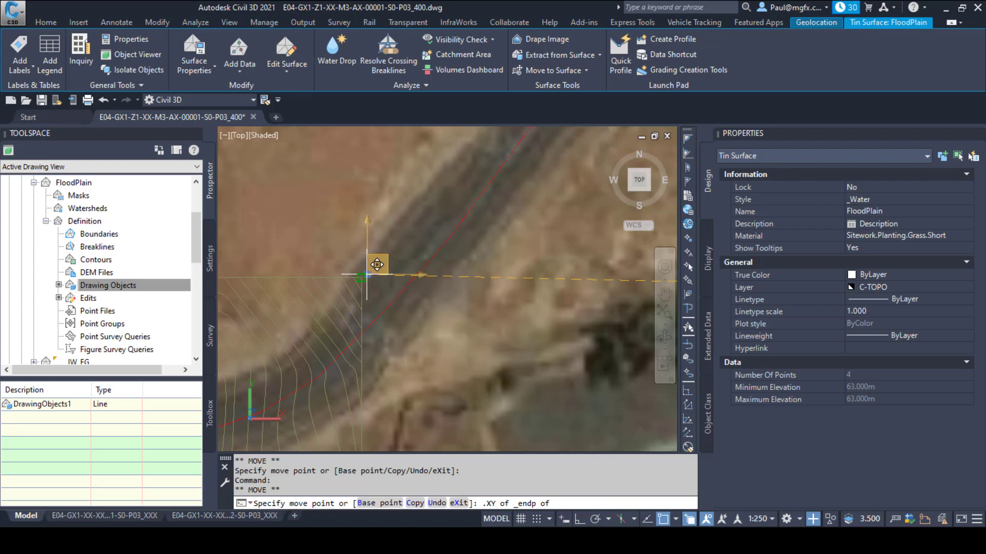
{"action": "left_click", "coordinate": [367, 277]}
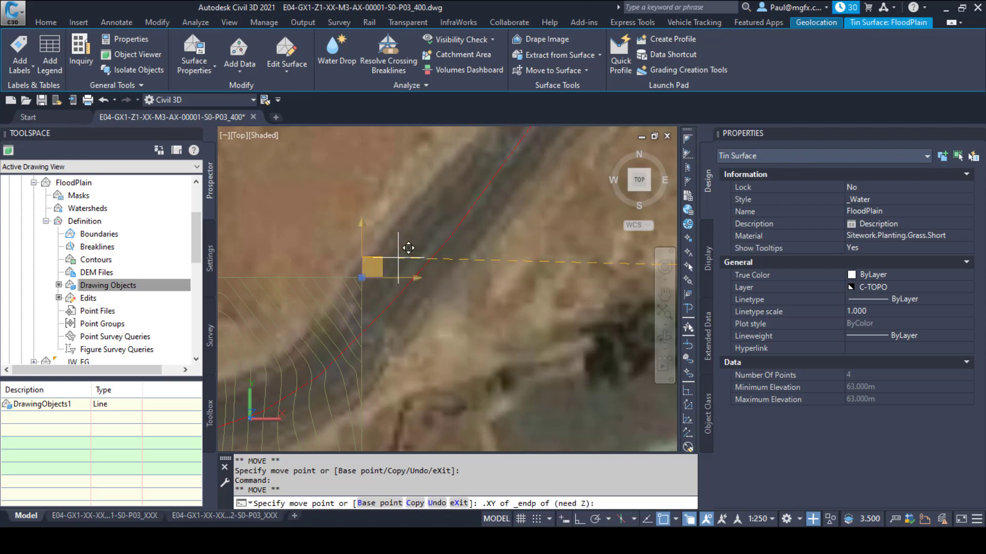
{"action": "type", "text": "@"}
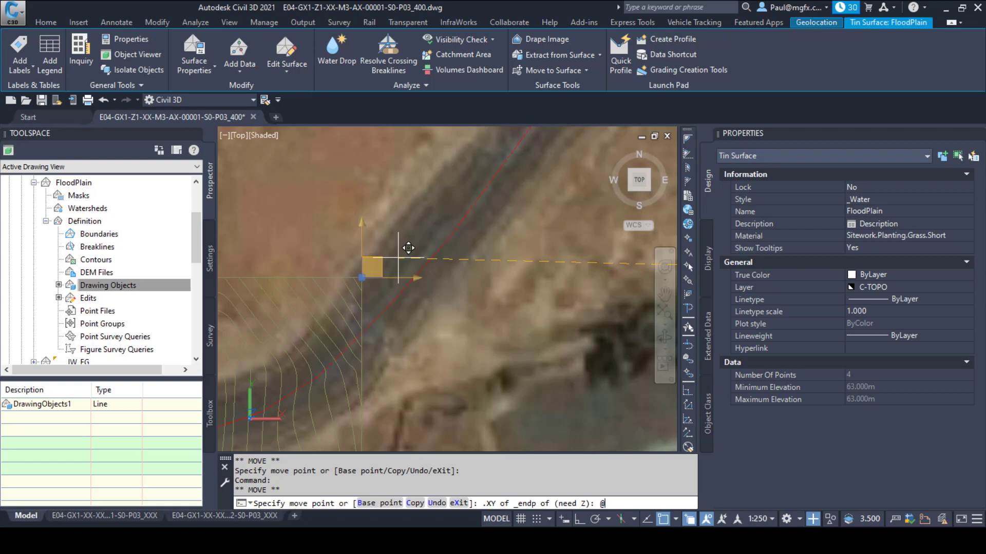
{"action": "type", "text": "0,0,0"}
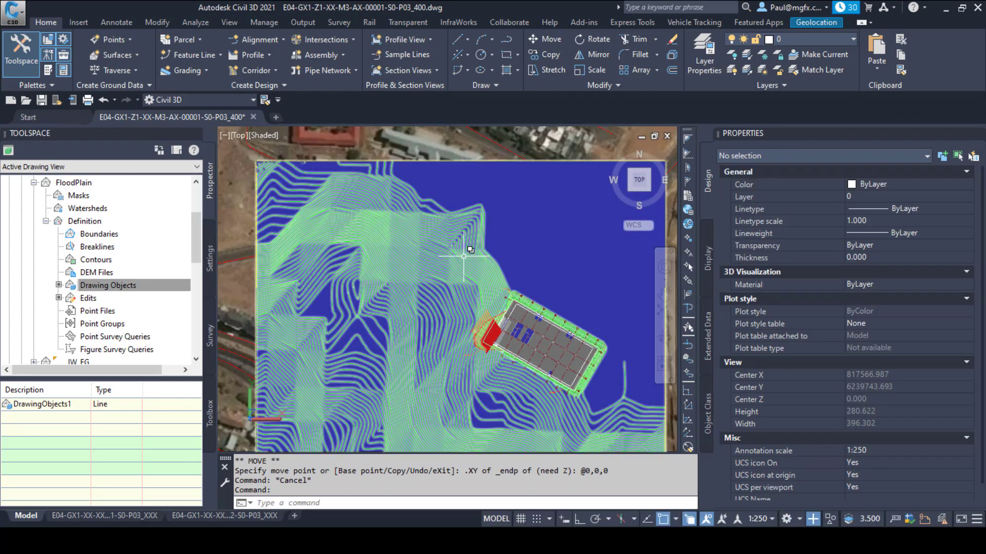
{"action": "mouse_move", "coordinate": [452, 242]}
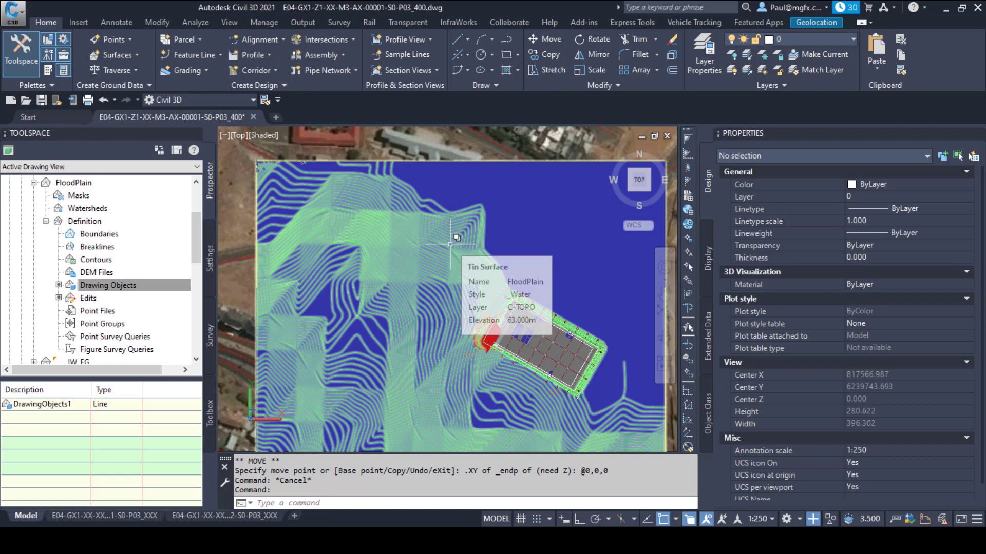
Select the Z1_FG terrain surface and browse its styles, keeping the existing contour style
{"action": "left_click", "coordinate": [449, 245]}
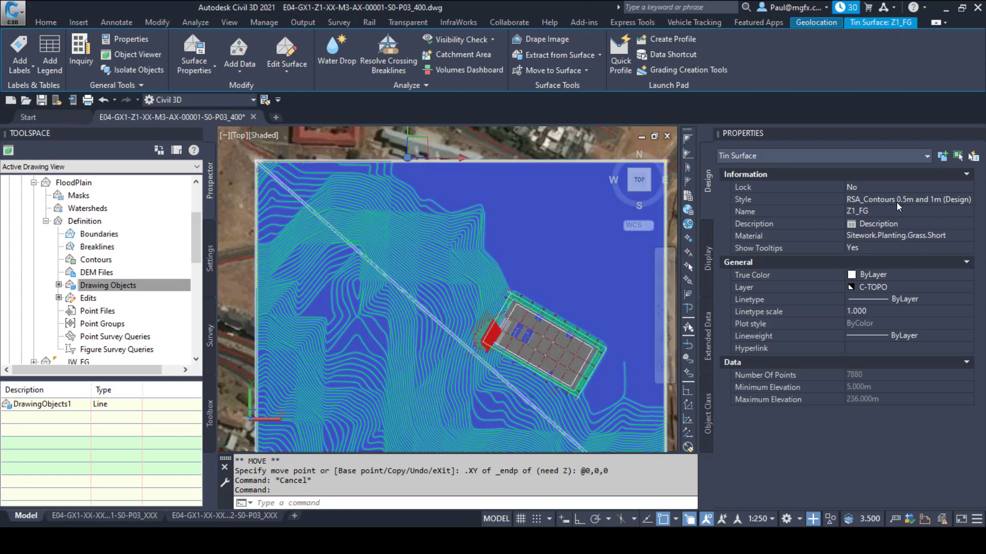
{"action": "mouse_move", "coordinate": [946, 205]}
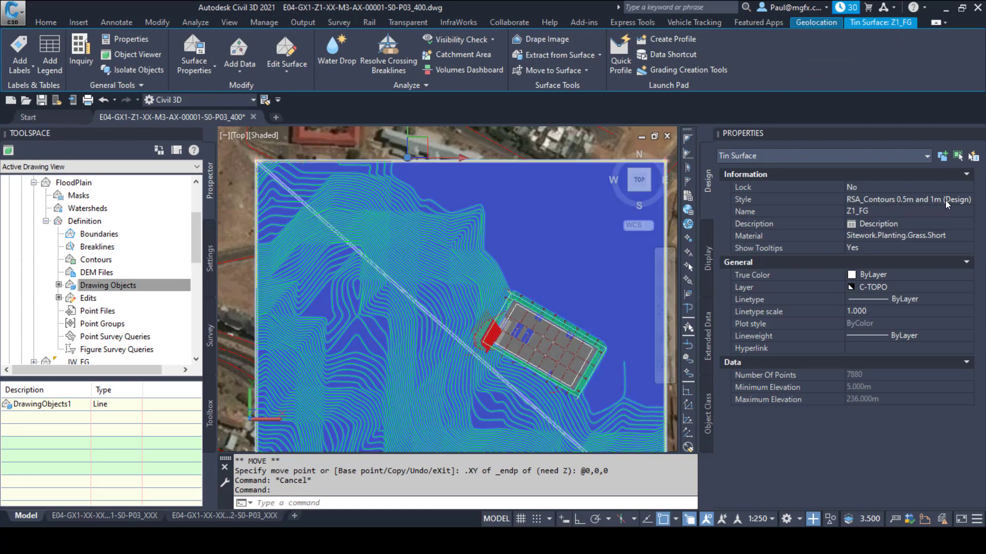
{"action": "left_click", "coordinate": [966, 199]}
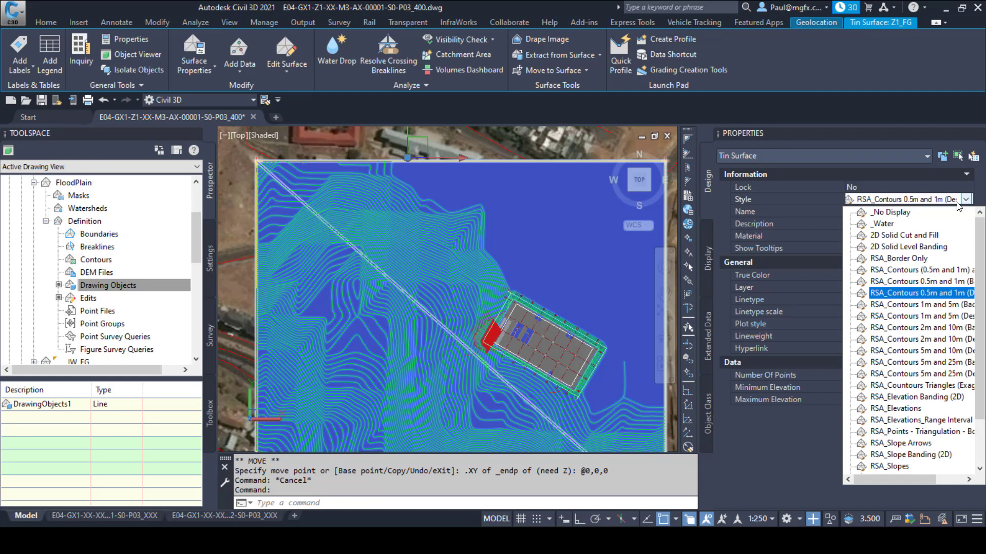
{"action": "left_click", "coordinate": [921, 293]}
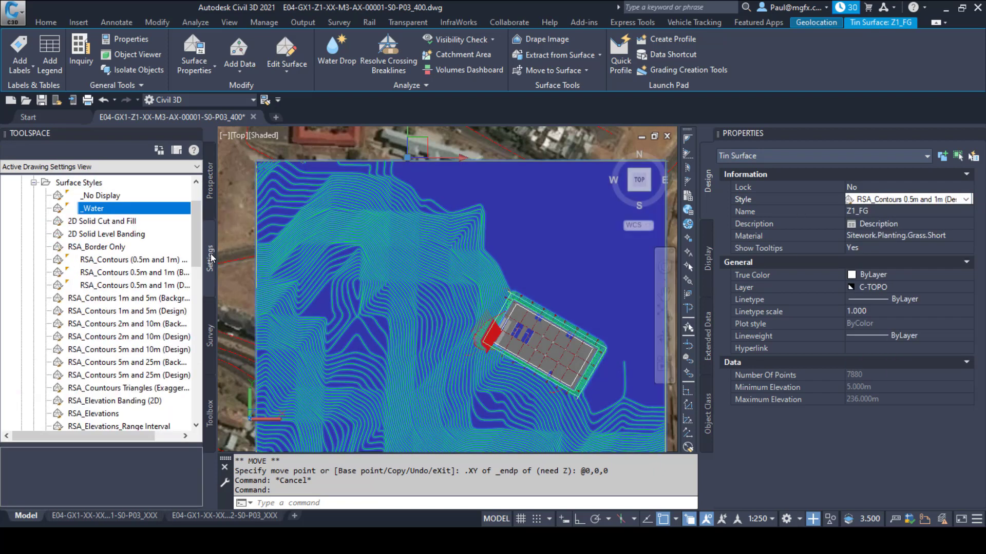
Copy the _Water style and rename the copy to _DryLand
{"action": "right_click", "coordinate": [92, 208]}
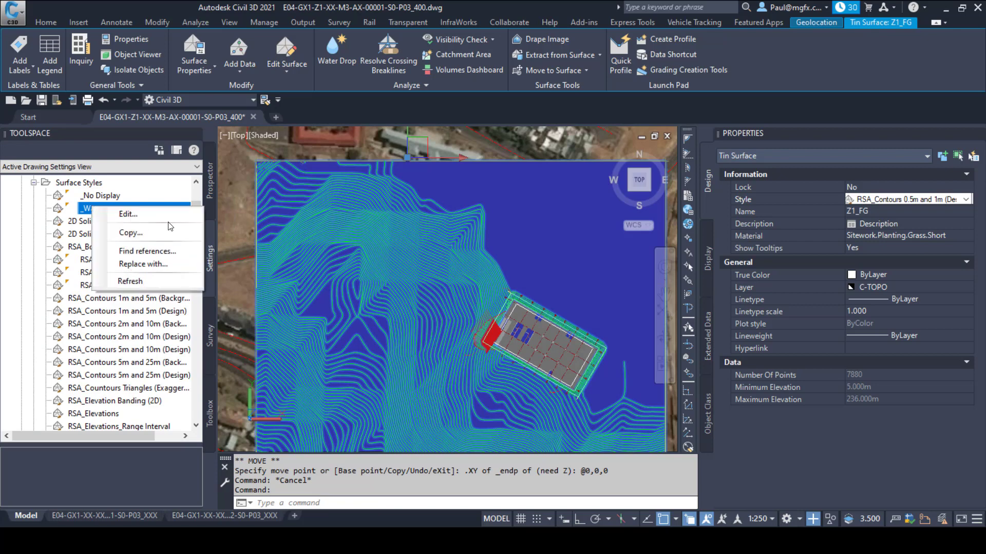
{"action": "left_click", "coordinate": [131, 232]}
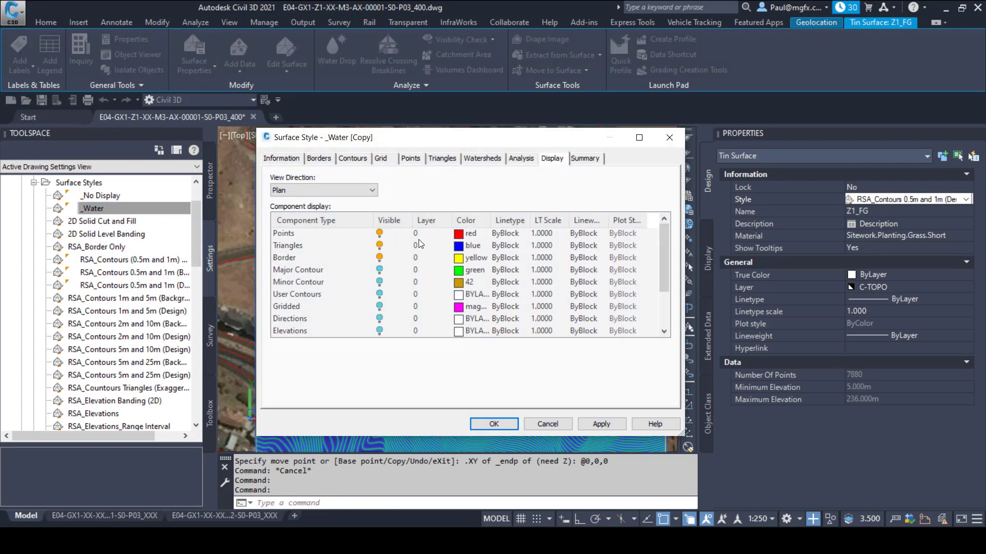
{"action": "left_click", "coordinate": [282, 158]}
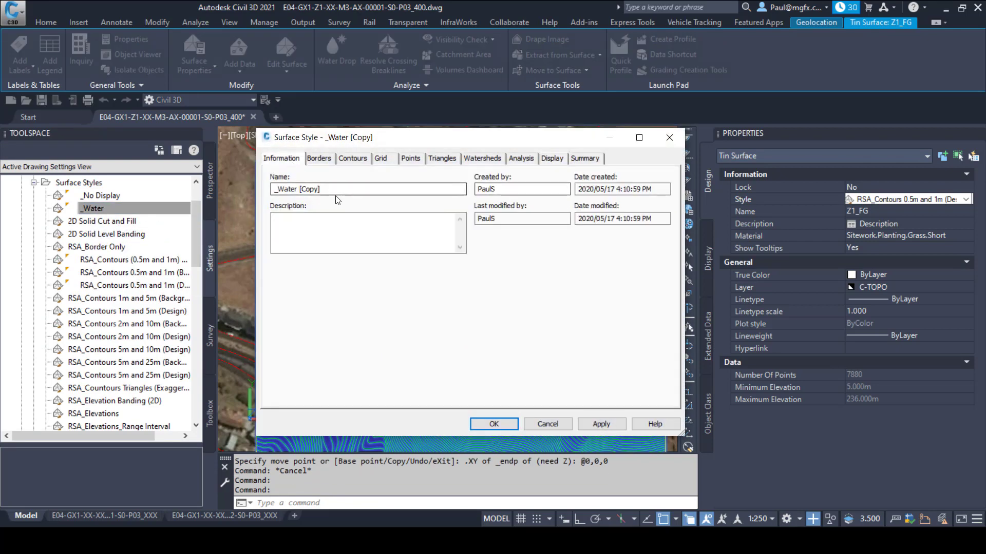
{"action": "triple_click", "coordinate": [368, 189]}
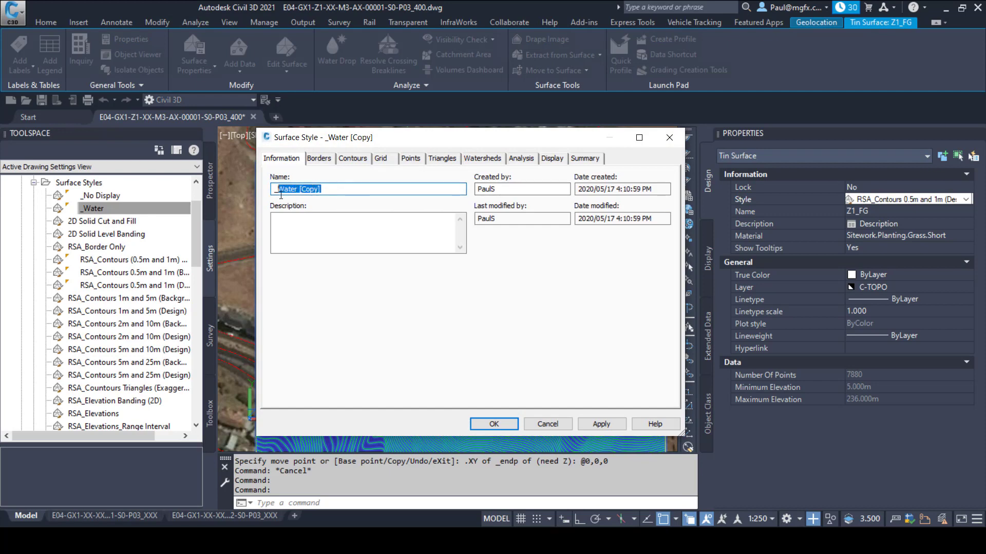
{"action": "type", "text": "_Green"}
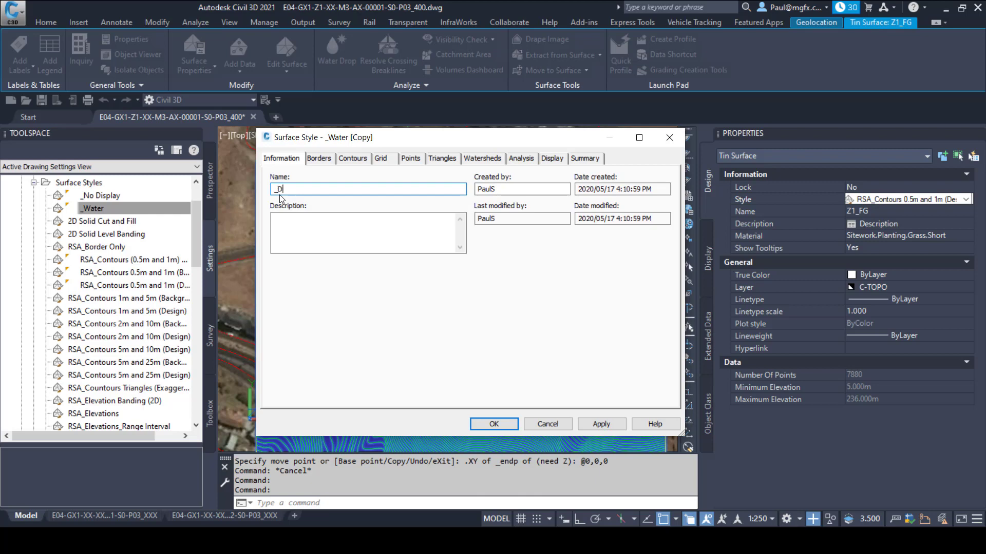
{"action": "type", "text": "ryLand"}
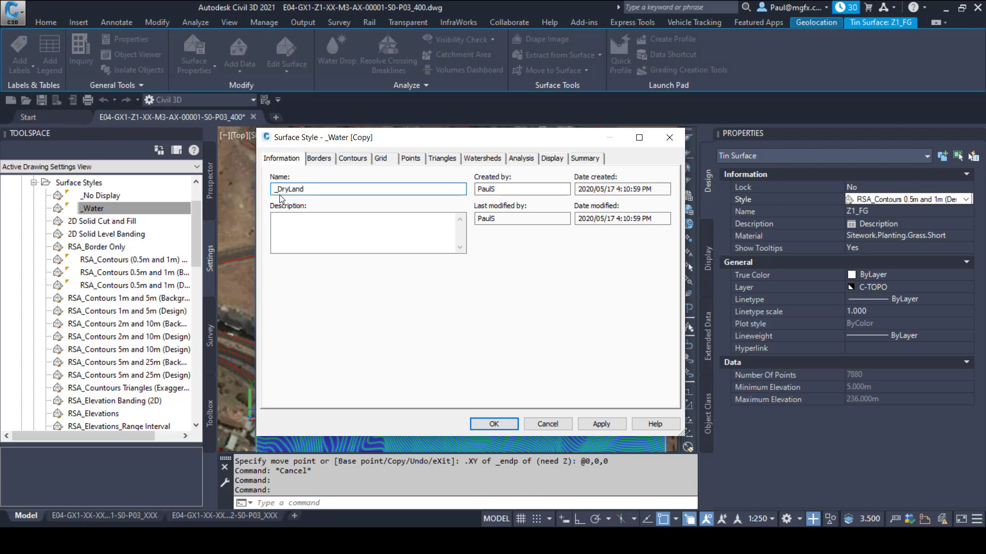
Set the _DryLand style's Triangles colour to green and confirm the style
{"action": "left_click", "coordinate": [551, 158]}
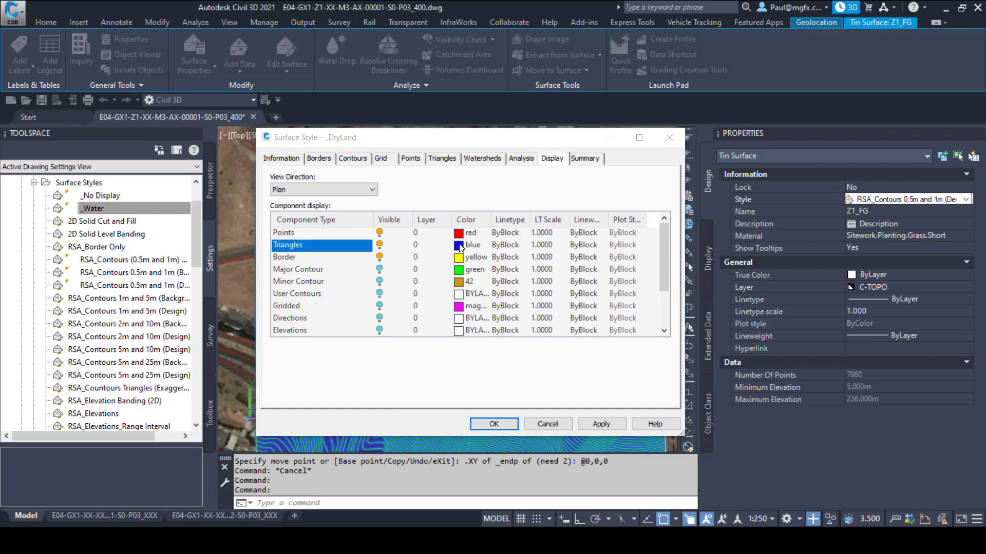
{"action": "left_click", "coordinate": [459, 245]}
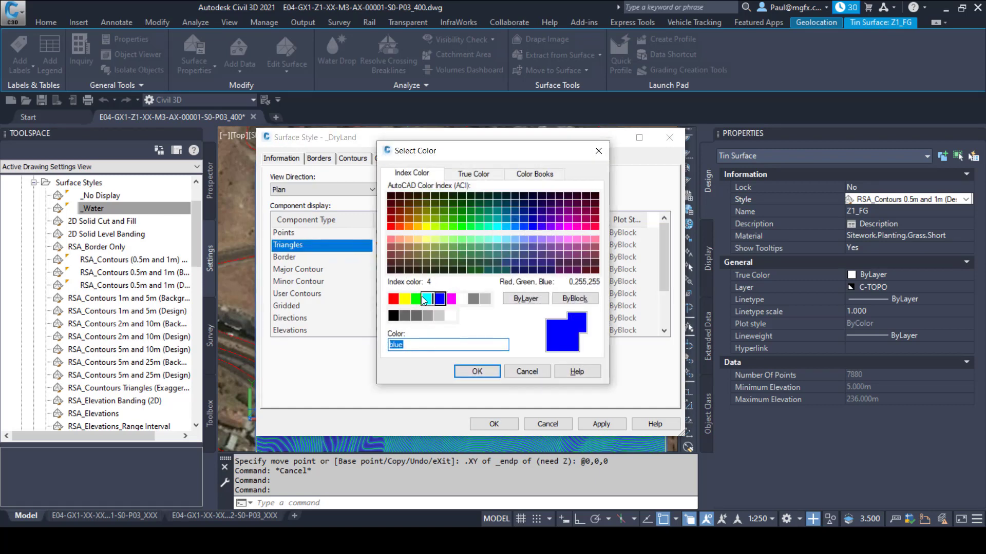
{"action": "left_click", "coordinate": [476, 372]}
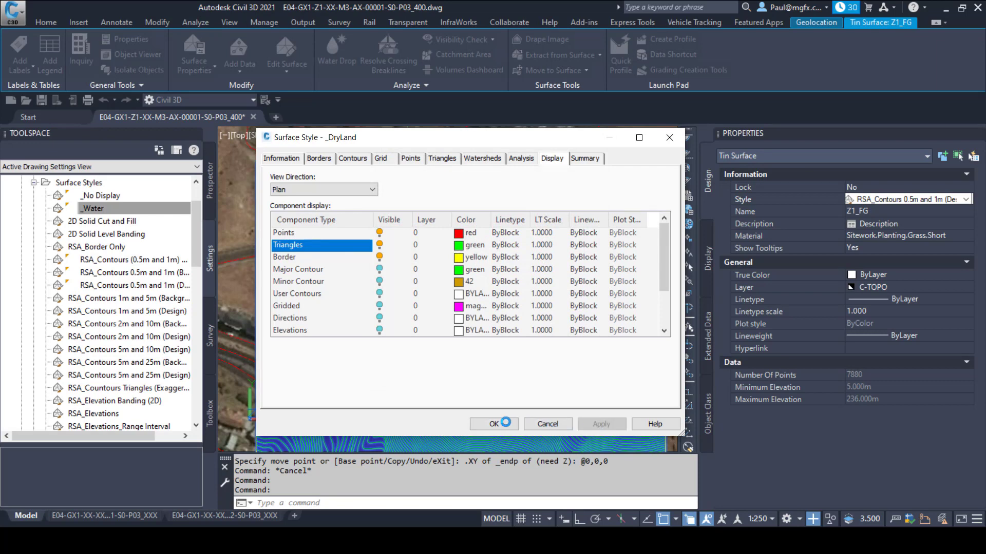
{"action": "left_click", "coordinate": [489, 424]}
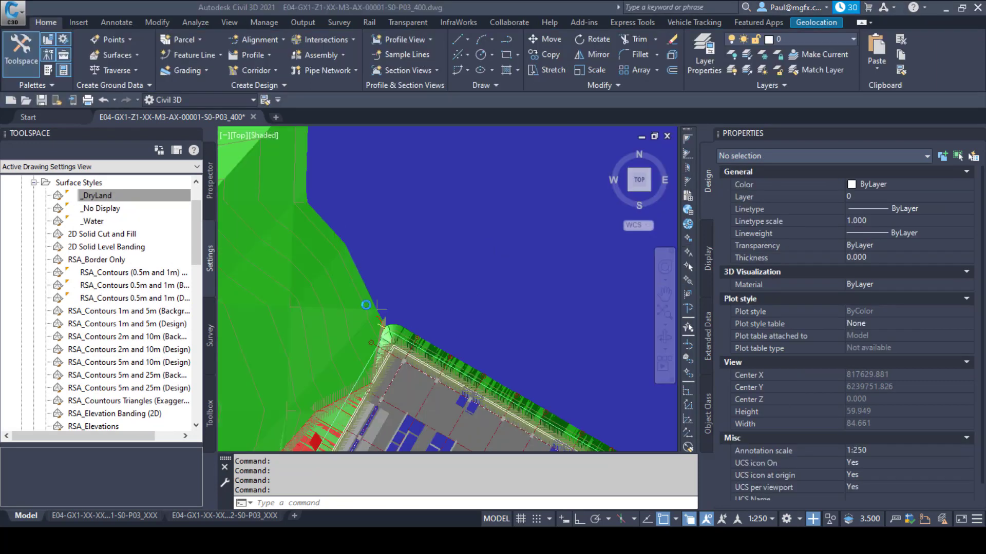
{"action": "scroll", "scroll_direction": "down", "scroll_amount": 3}
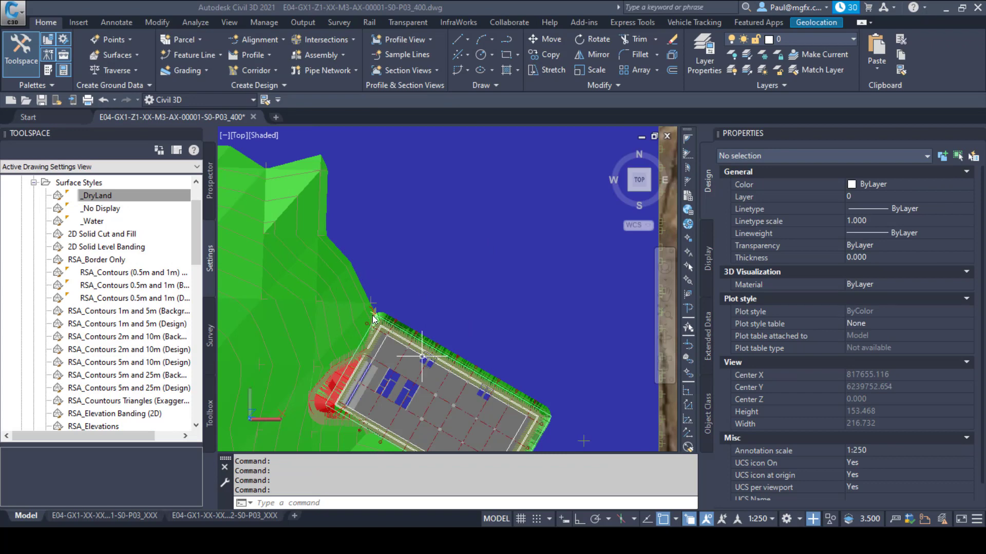
{"action": "scroll", "scroll_direction": "up", "scroll_amount": 3}
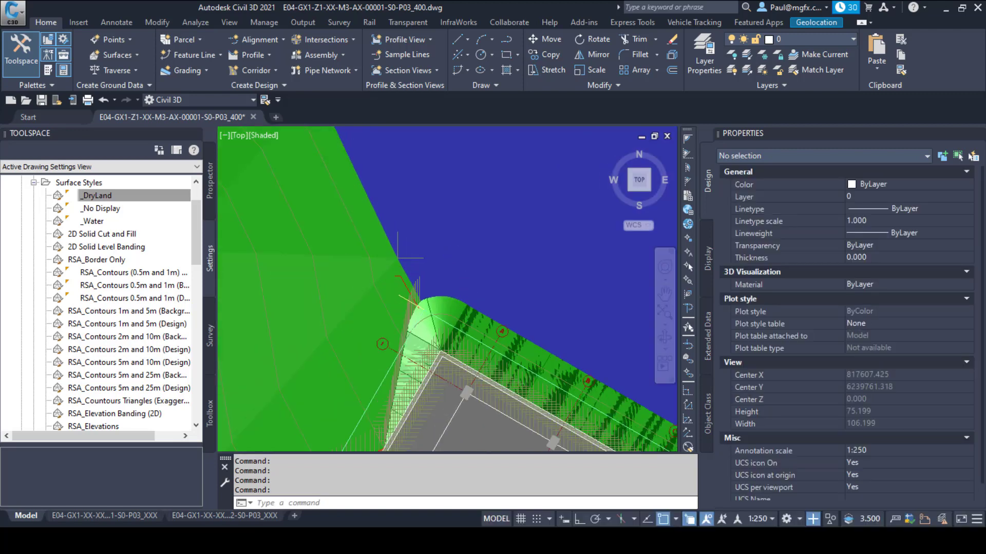
{"action": "scroll", "scroll_direction": "up", "scroll_amount": 3}
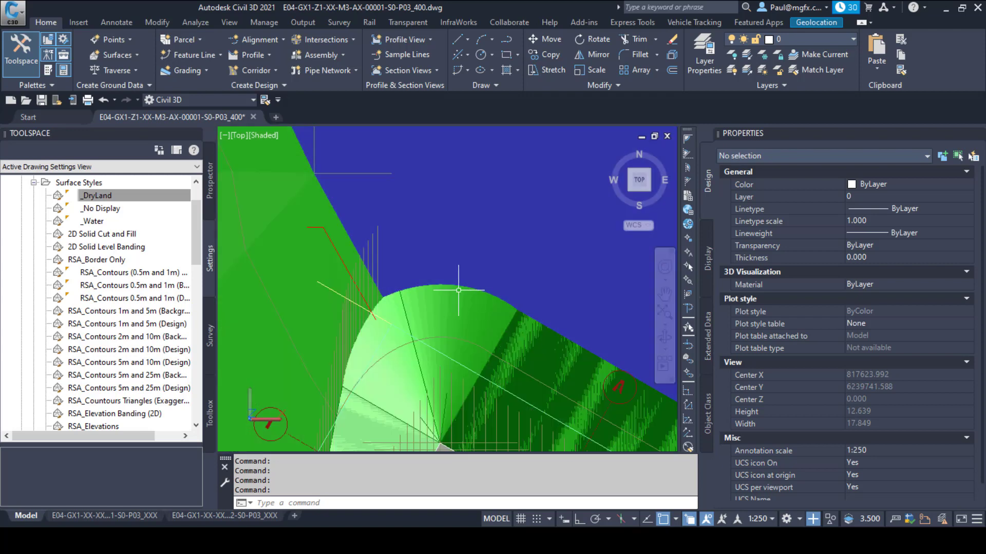
{"action": "scroll", "scroll_direction": "down", "scroll_amount": 3}
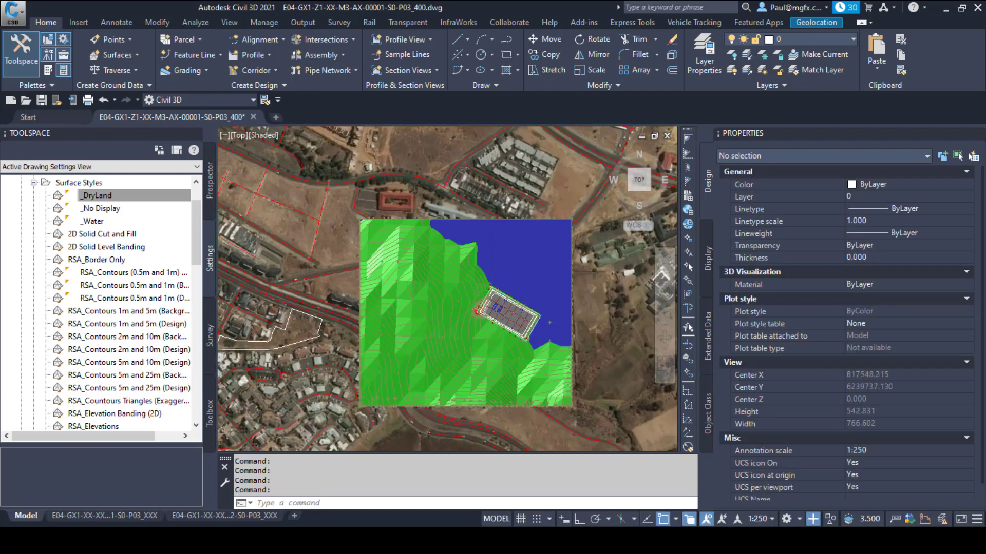
{"action": "scroll", "scroll_direction": "up", "scroll_amount": 3}
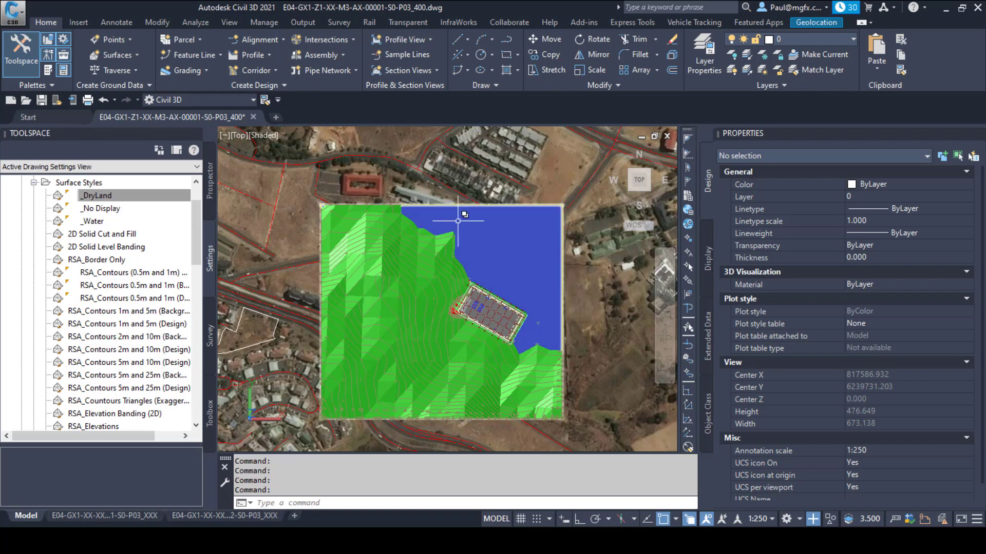
{"action": "mouse_move", "coordinate": [571, 338]}
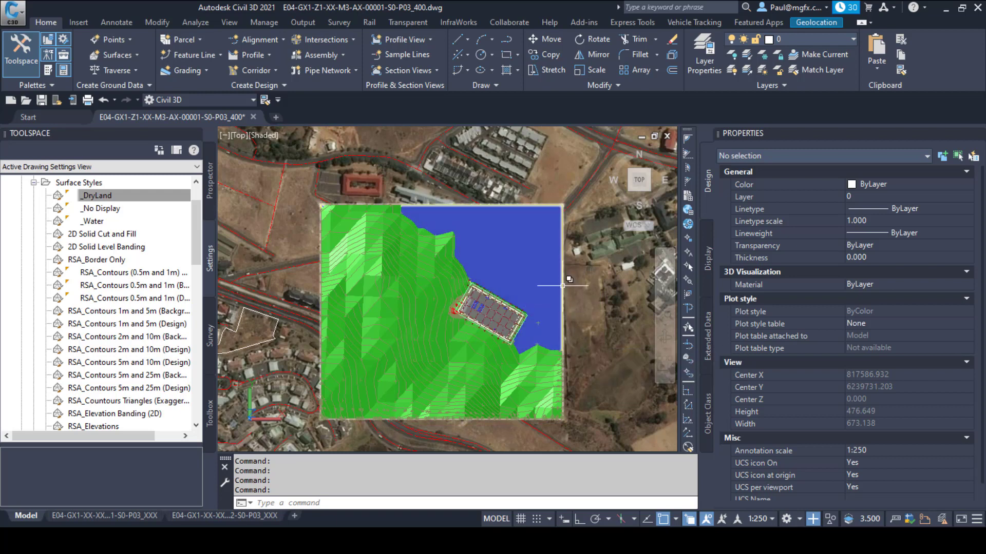
{"action": "scroll", "scroll_direction": "up", "scroll_amount": 3}
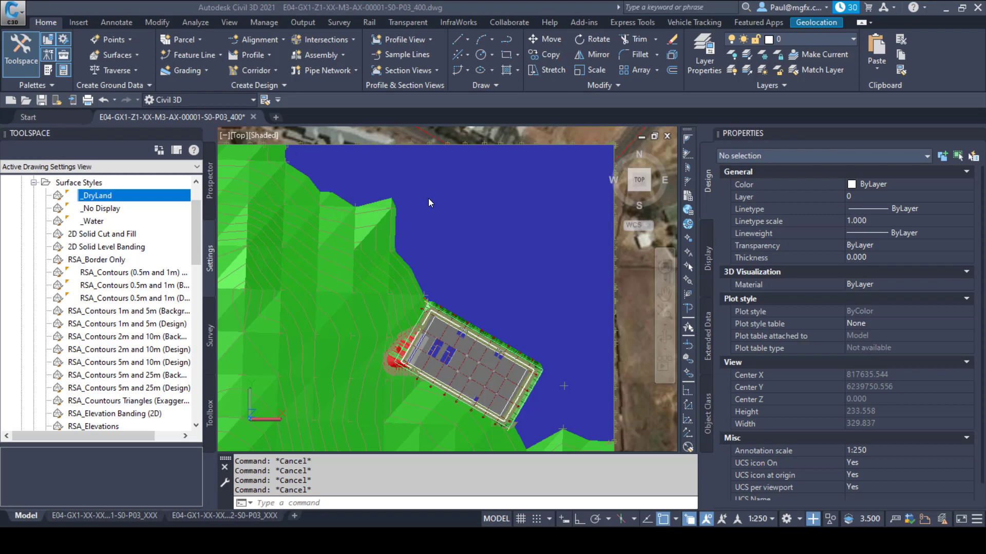
{"action": "mouse_move", "coordinate": [363, 166]}
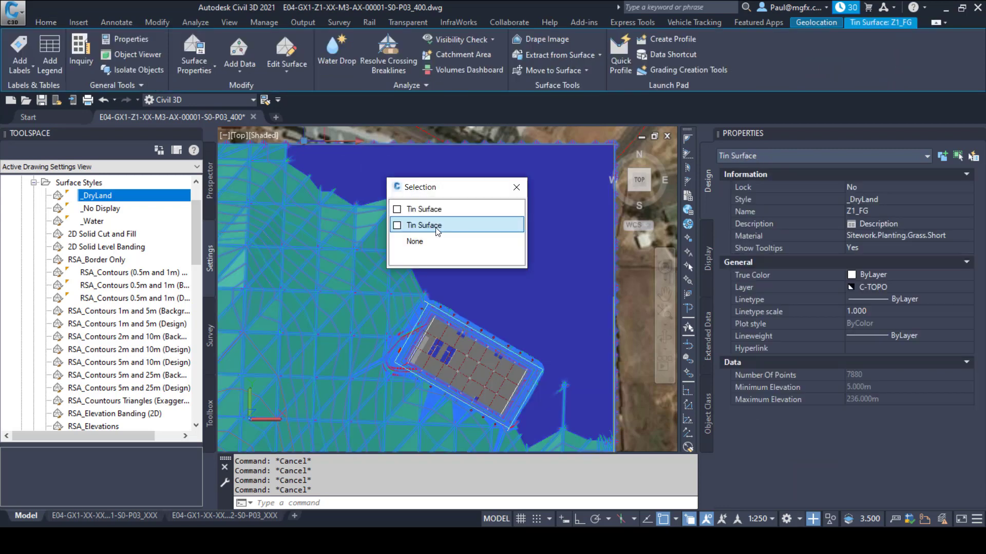
Select the FloodPlain water surface and lower it by -1 m to 62 m elevation
{"action": "left_click", "coordinate": [414, 241]}
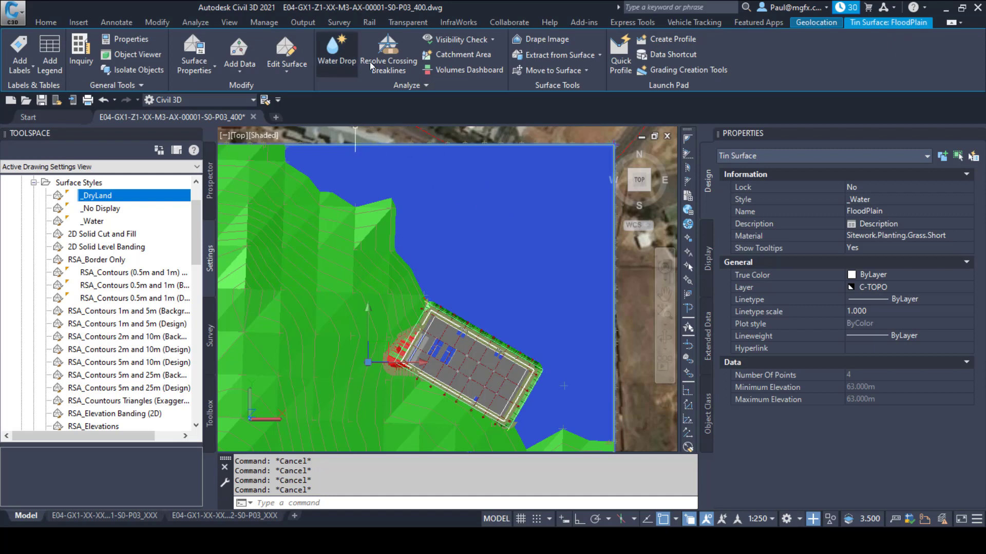
{"action": "left_click", "coordinate": [286, 55]}
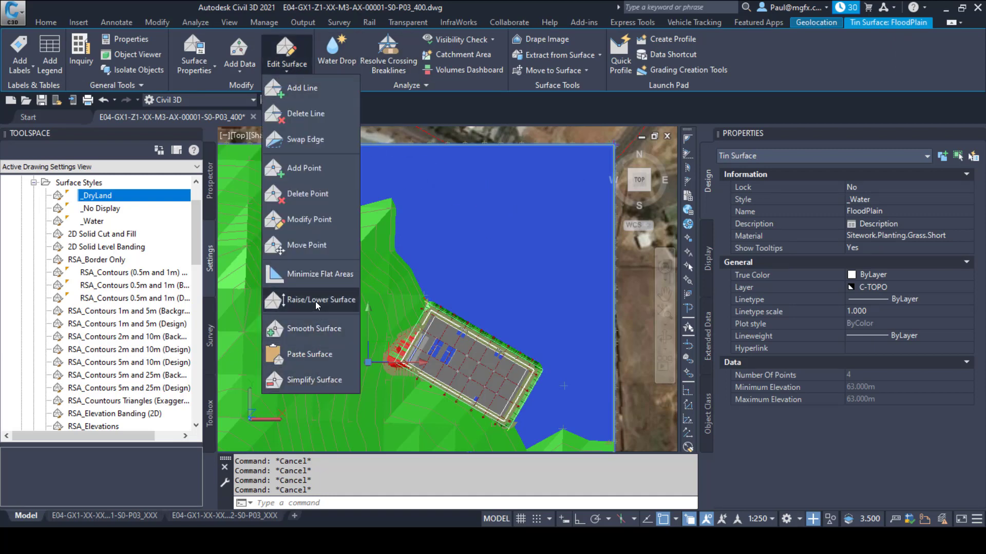
{"action": "left_click", "coordinate": [320, 300]}
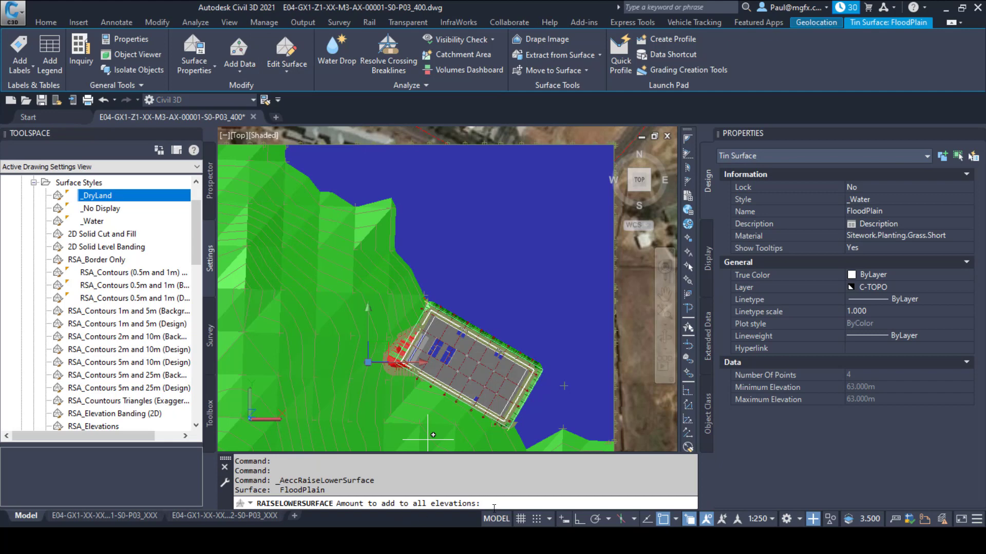
{"action": "left_click", "coordinate": [499, 503]}
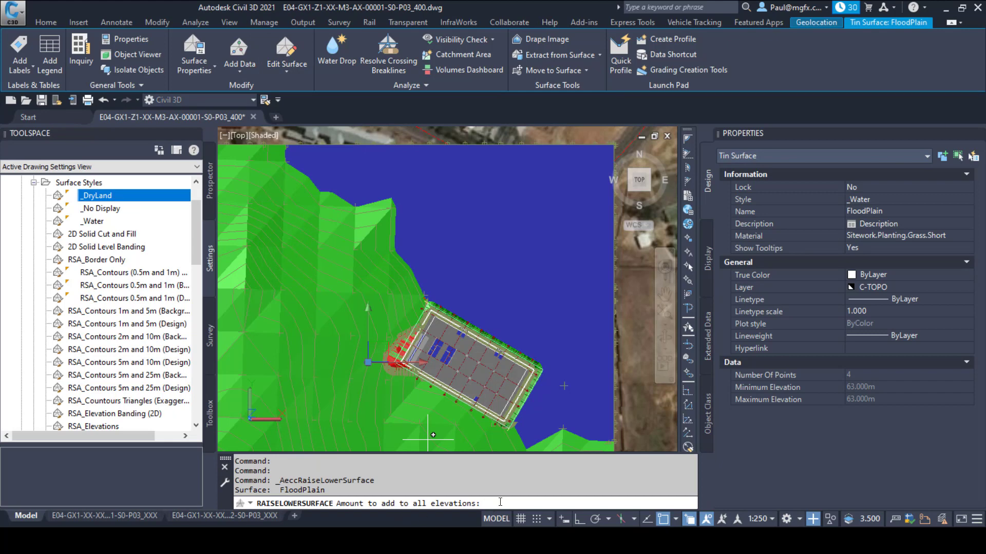
{"action": "type", "text": "-1"}
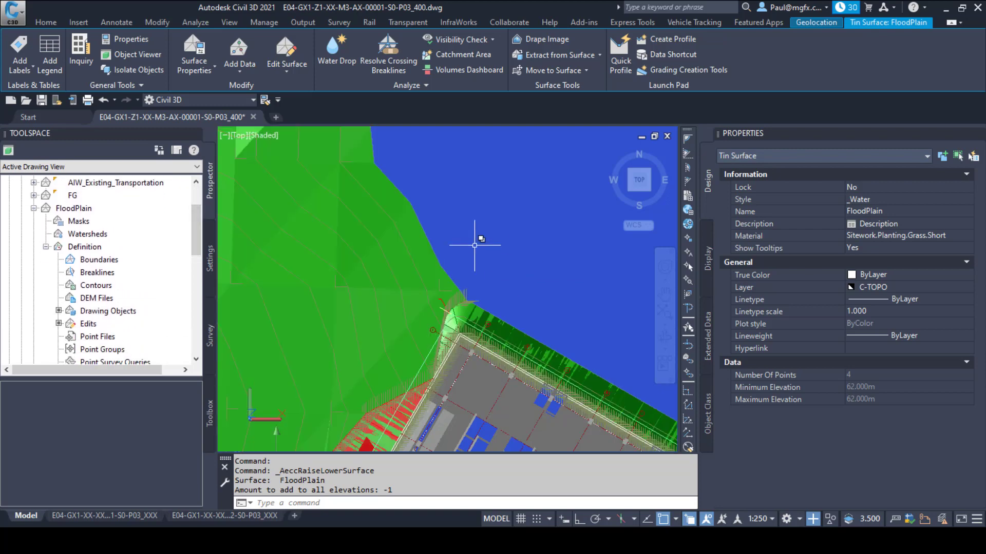
{"action": "mouse_move", "coordinate": [551, 302]}
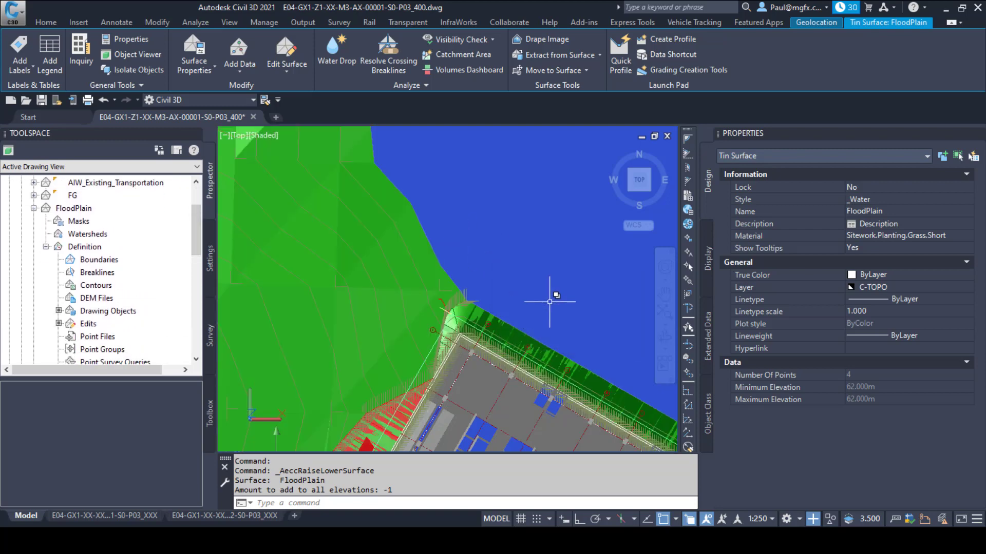
Lower the FloodPlain surface another -1 m to 61 m and clear the selection
{"action": "left_click", "coordinate": [287, 55]}
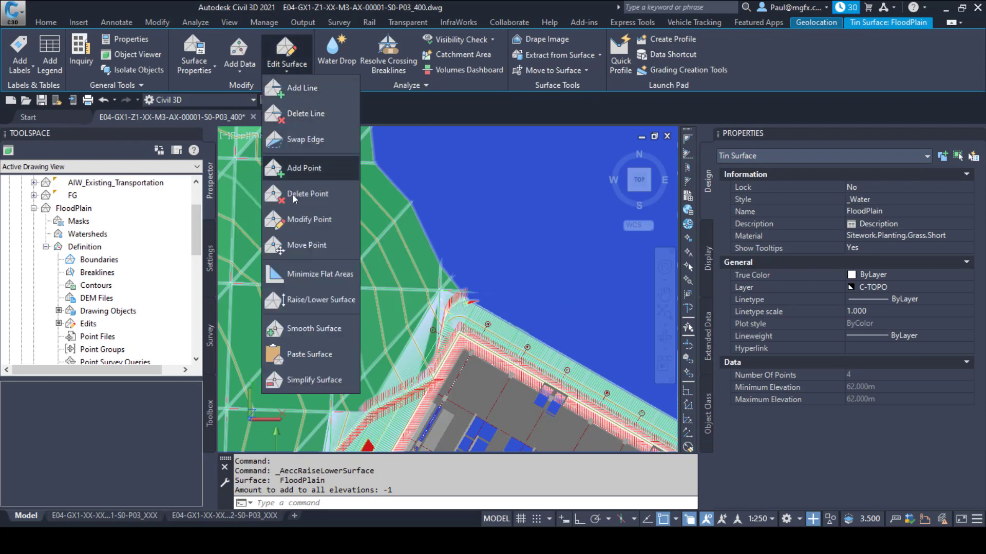
{"action": "left_click", "coordinate": [320, 299]}
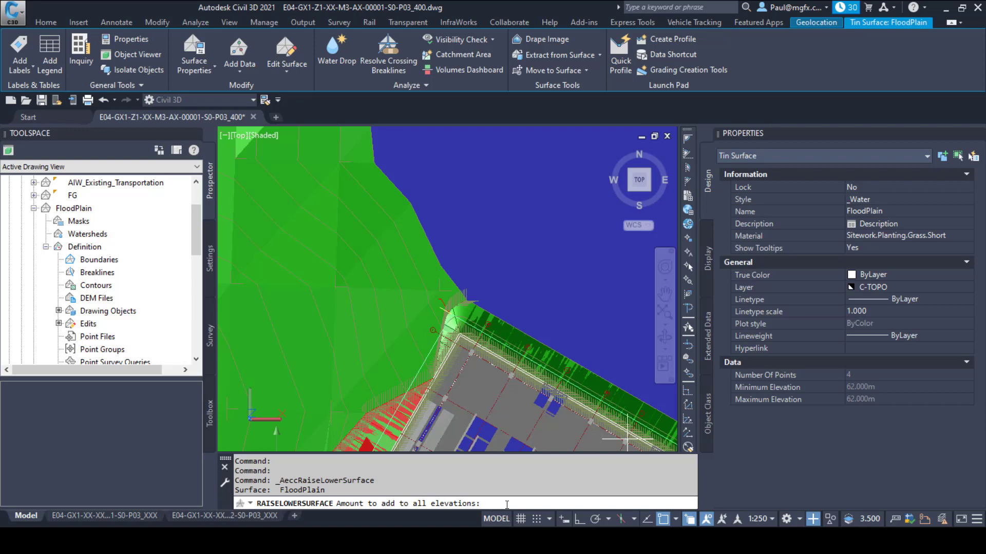
{"action": "type", "text": "-1"}
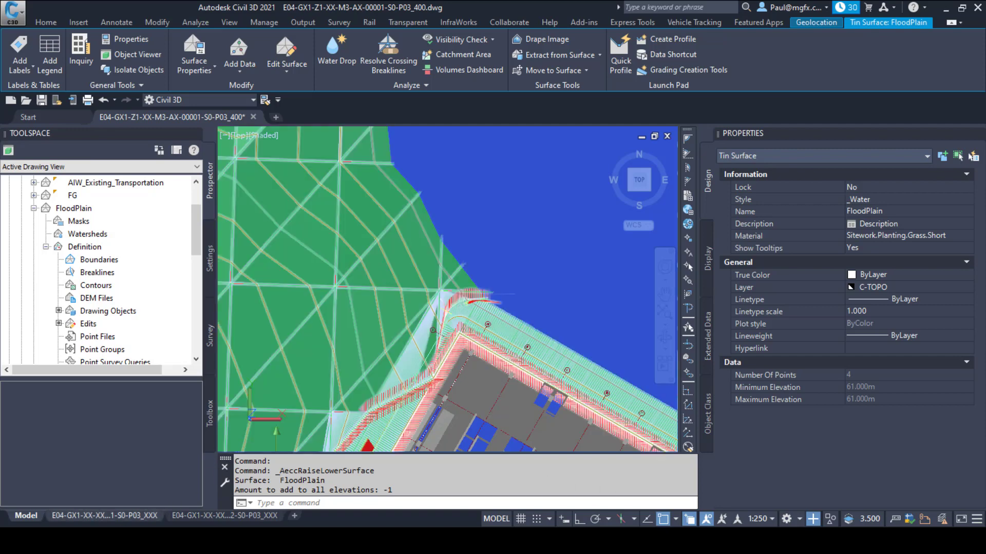
{"action": "left_click", "coordinate": [46, 21]}
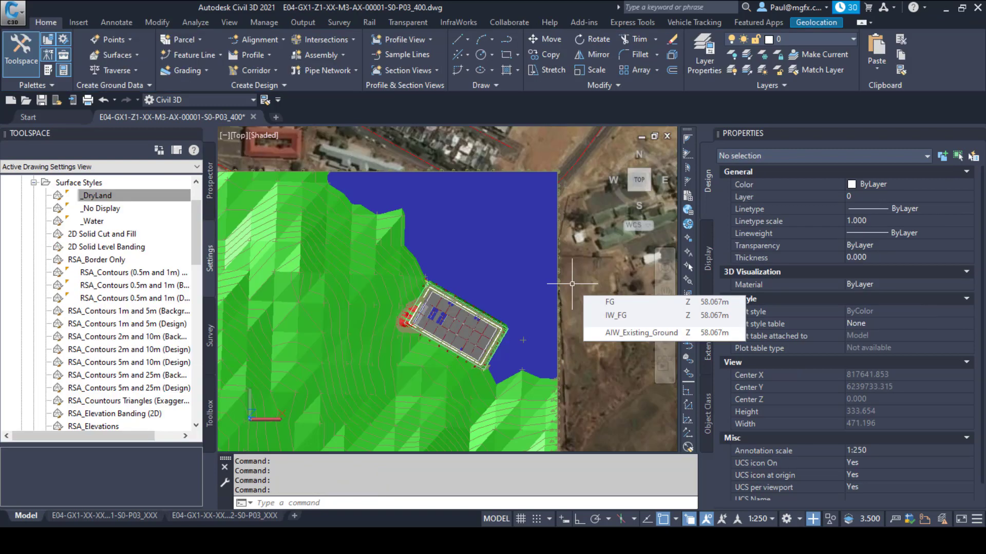